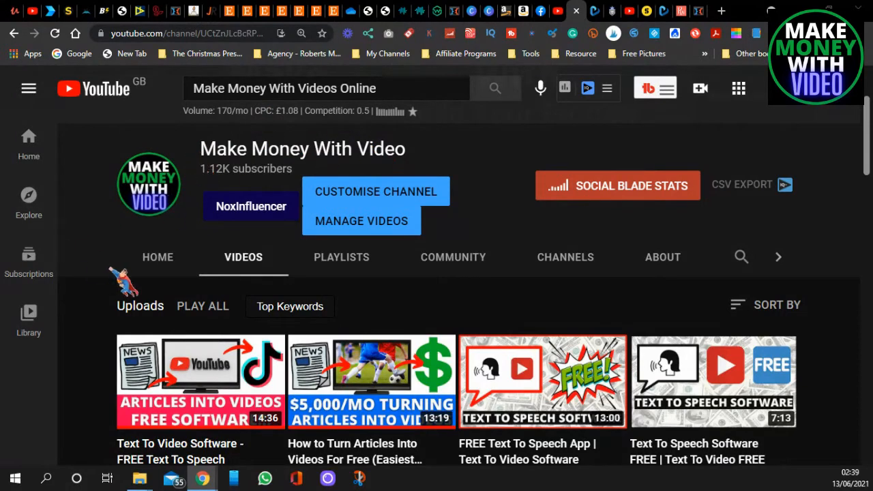
# Scroll through the YouTube channel's uploaded videos before starting a new Vidnami video
pyautogui.scroll(-3)
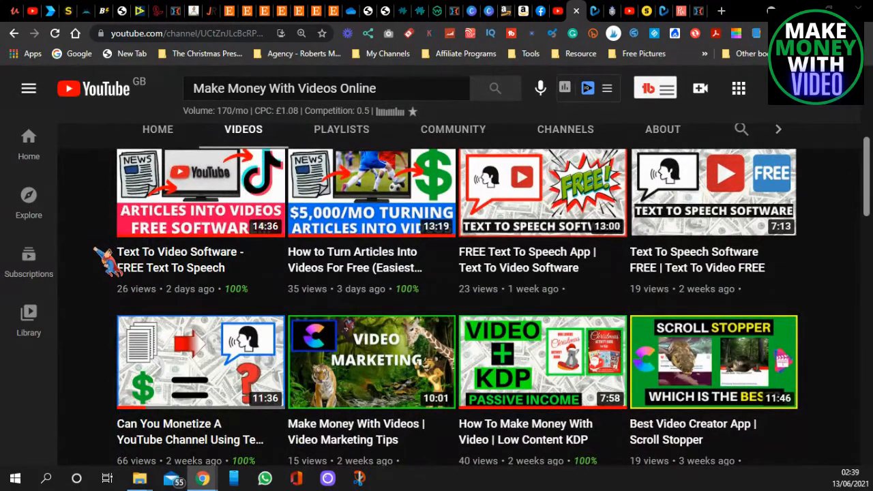
pyautogui.moveTo(106, 280)
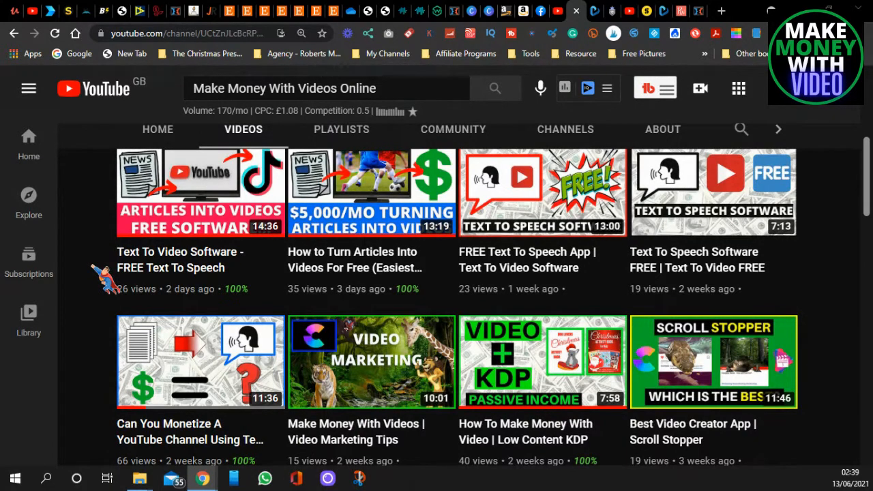
pyautogui.moveTo(567, 267)
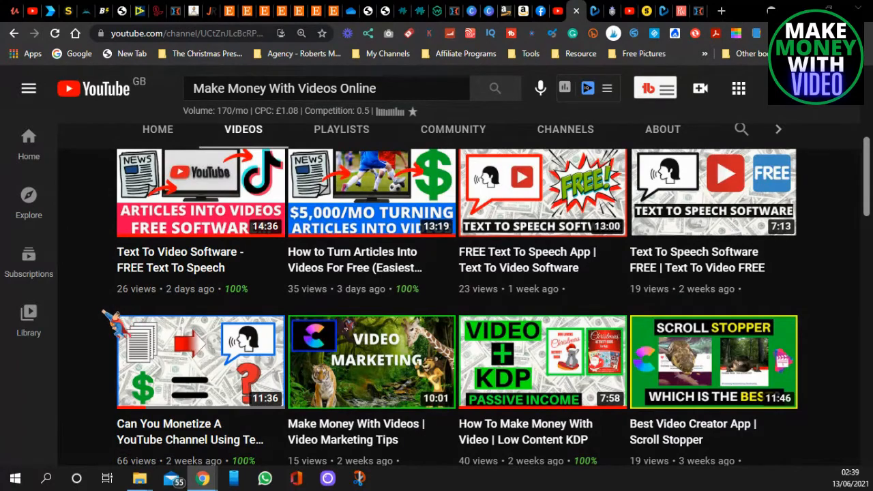
pyautogui.scroll(-3)
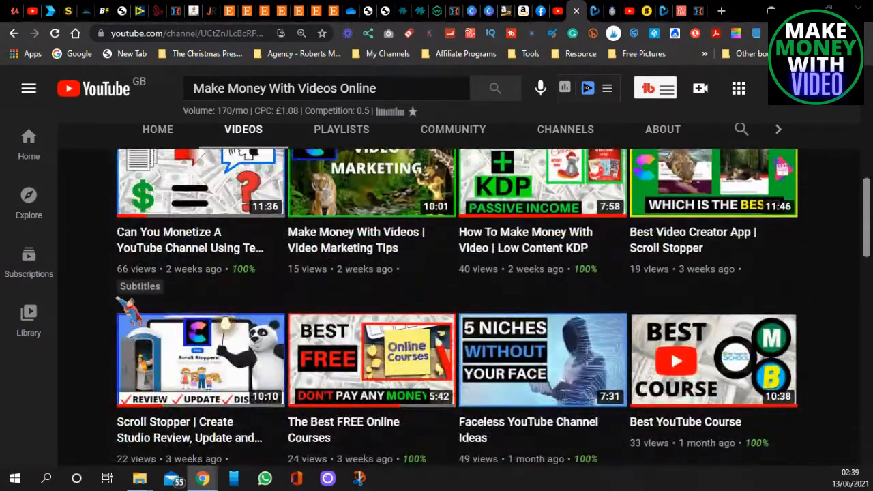
pyautogui.scroll(3)
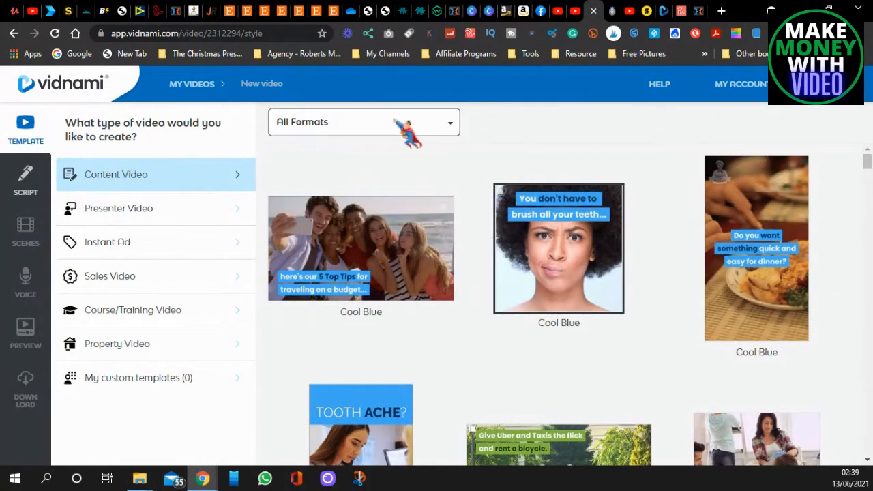
# Filter templates to Landscape (16:9) and pick one for the new video
pyautogui.click(363, 123)
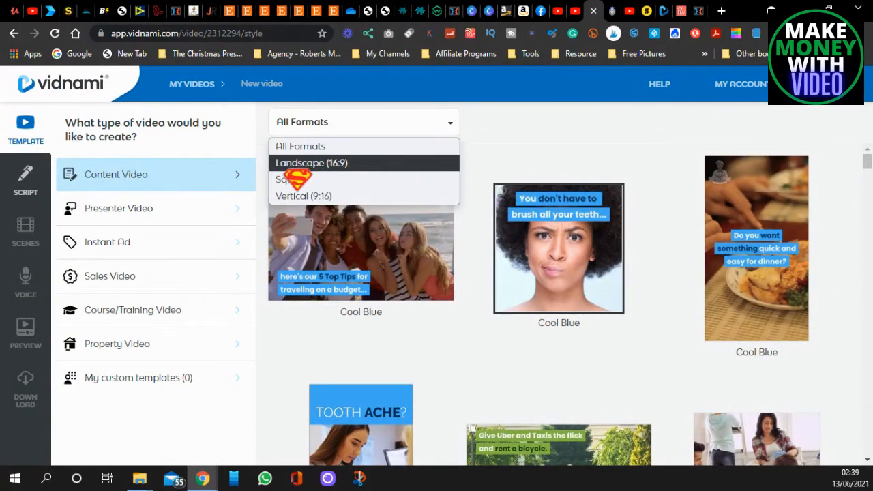
pyautogui.moveTo(300, 180)
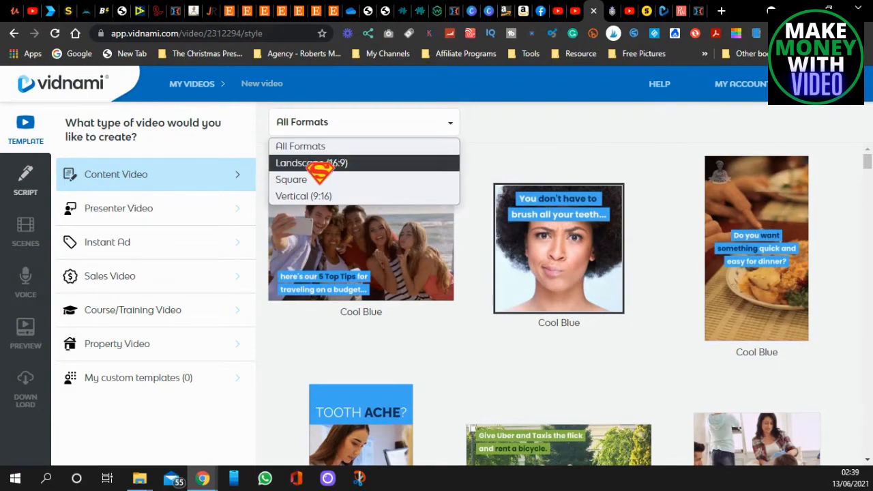
pyautogui.click(311, 163)
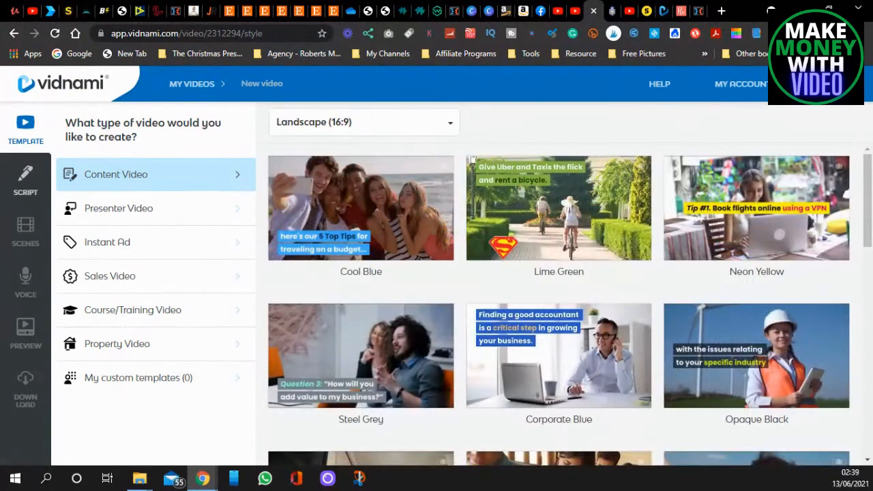
pyautogui.scroll(-3)
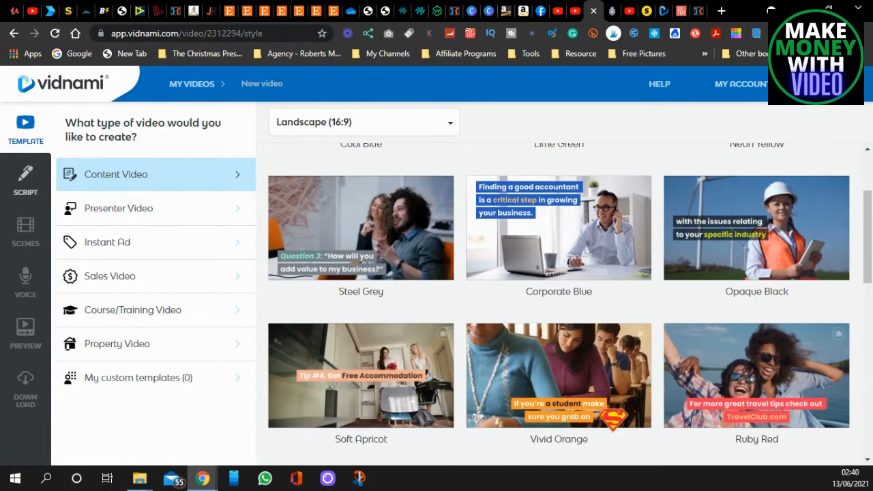
pyautogui.scroll(-3)
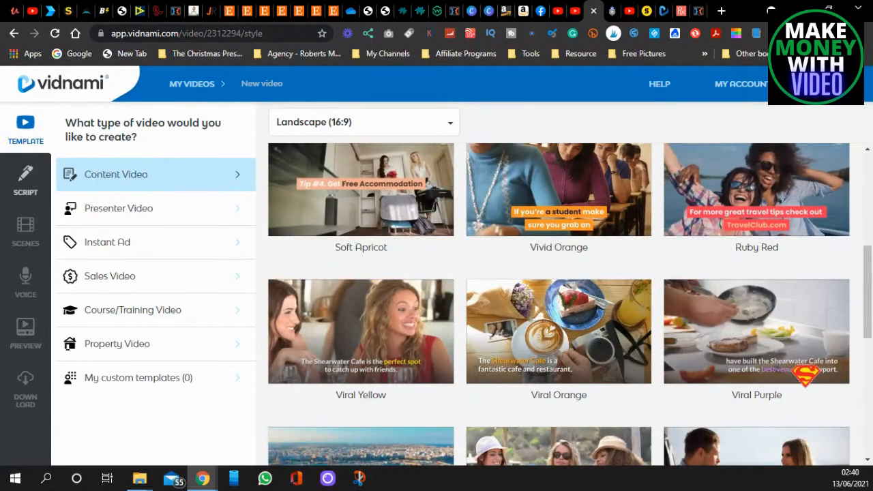
pyautogui.click(360, 332)
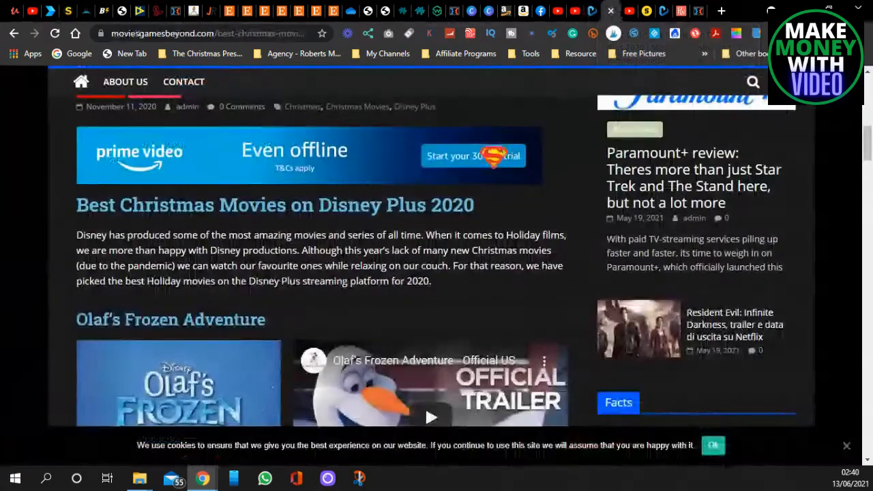
# Select the Disney Plus Christmas movies post's title and intro paragraph as script material
pyautogui.scroll(-3)
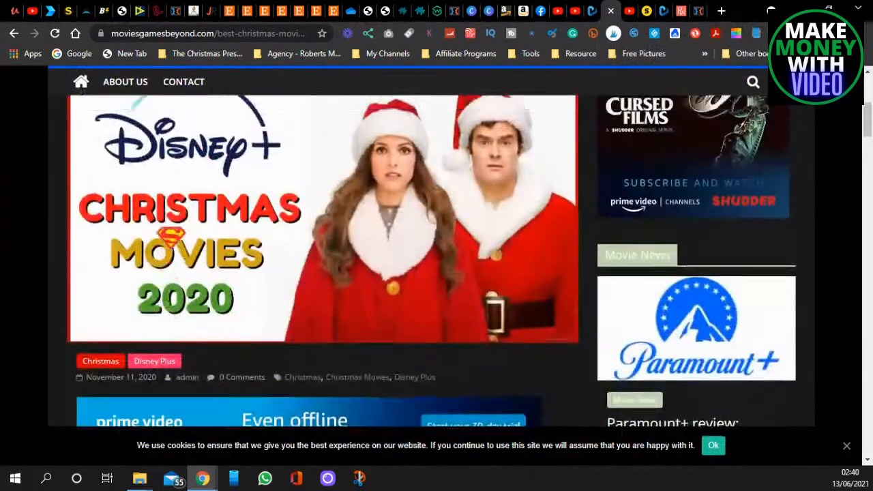
pyautogui.scroll(3)
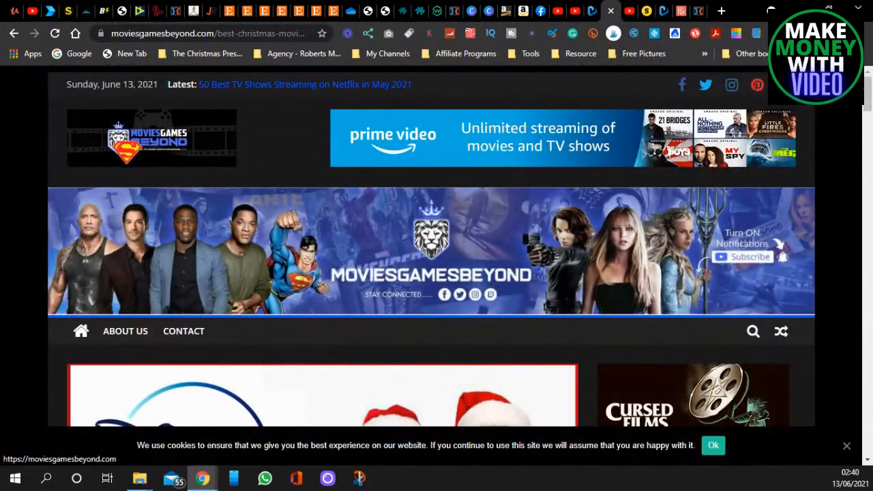
pyautogui.scroll(-3)
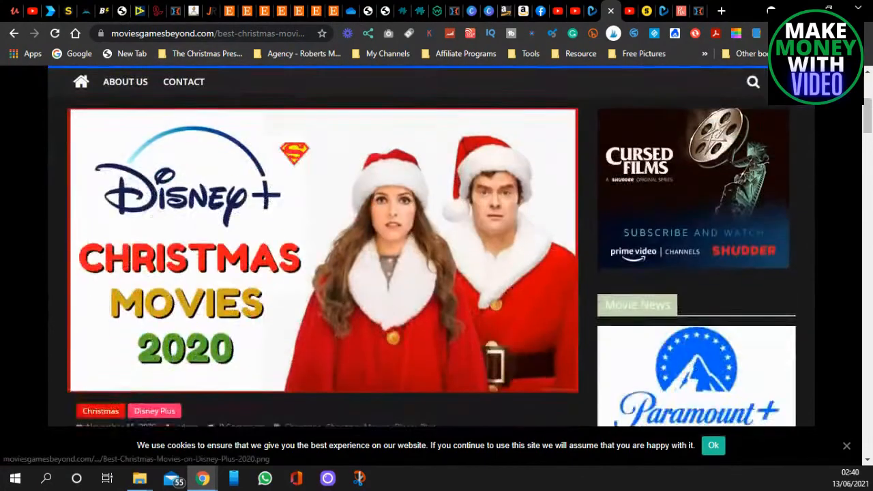
pyautogui.scroll(-3)
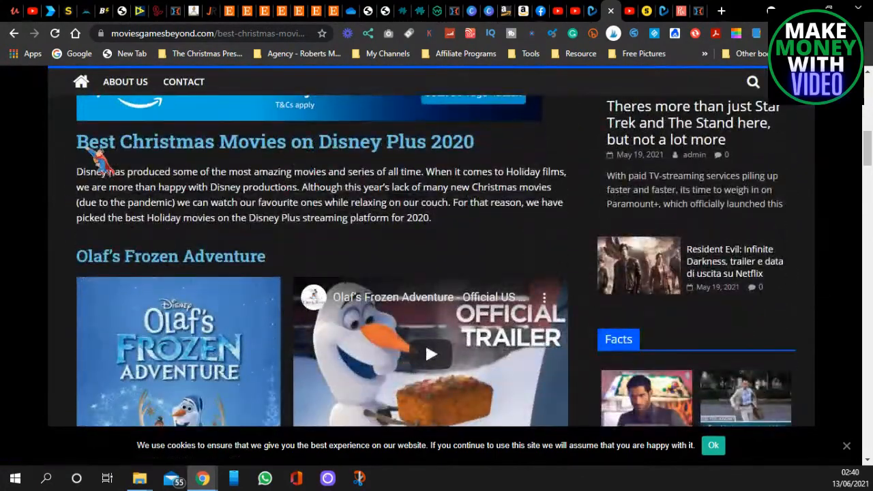
pyautogui.moveTo(76, 141); pyautogui.dragTo(431, 218)
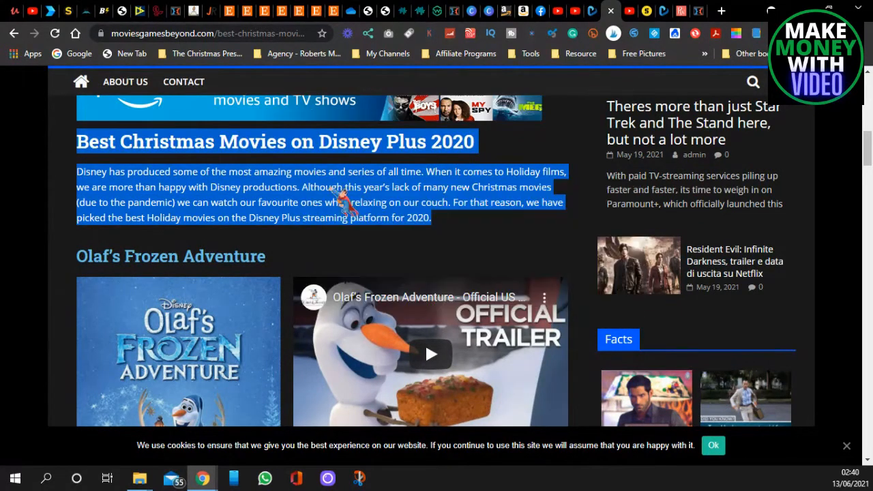
pyautogui.click(593, 11)
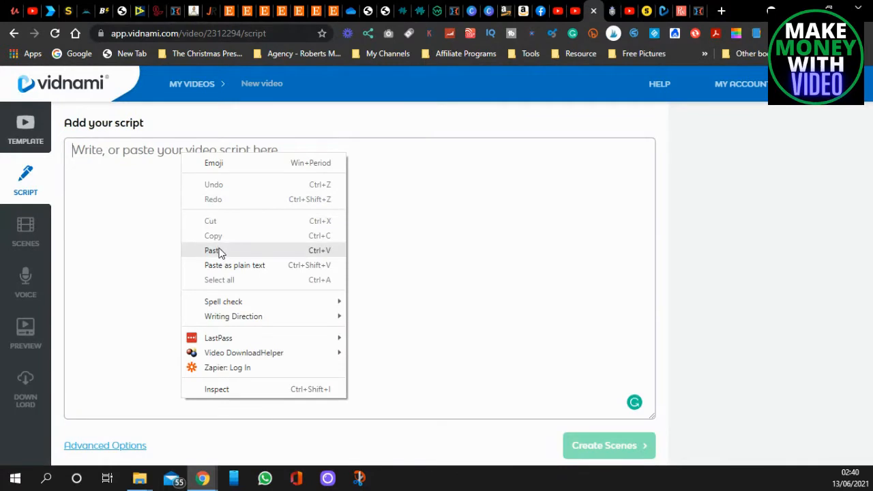
# Paste the copied title and intro into the script and split it into short paragraphs
pyautogui.click(213, 251)
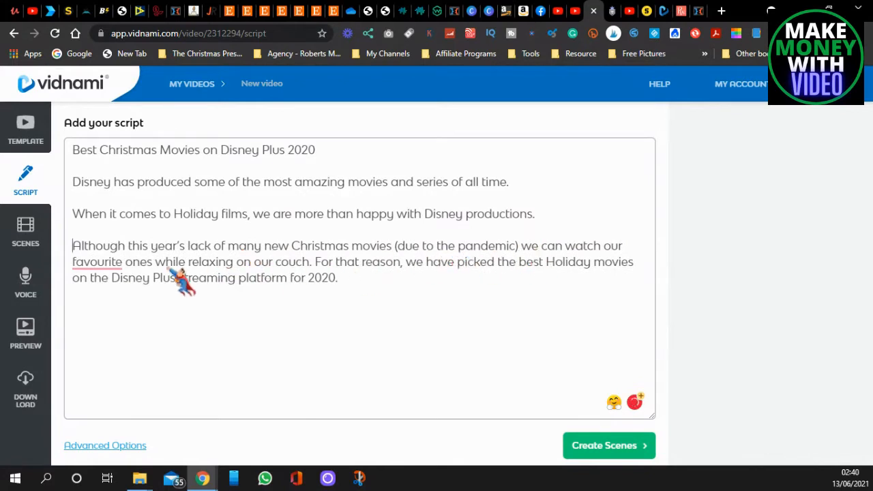
pyautogui.moveTo(327, 275)
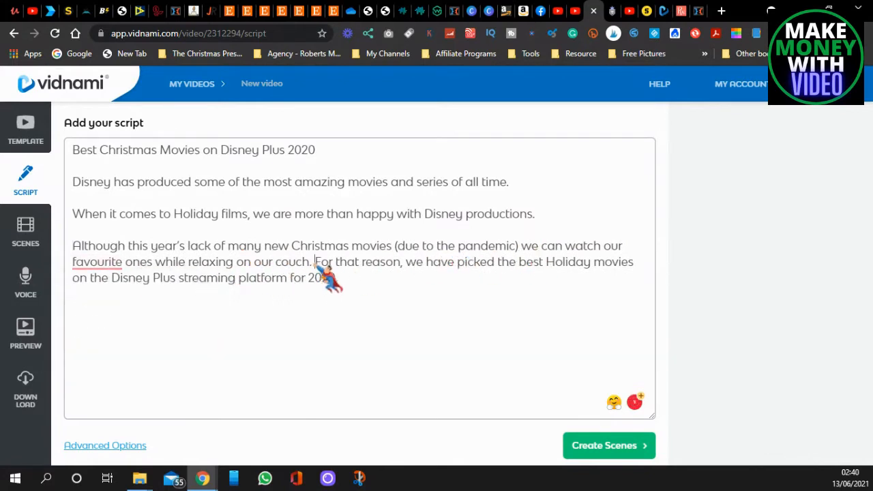
pyautogui.press('Enter')
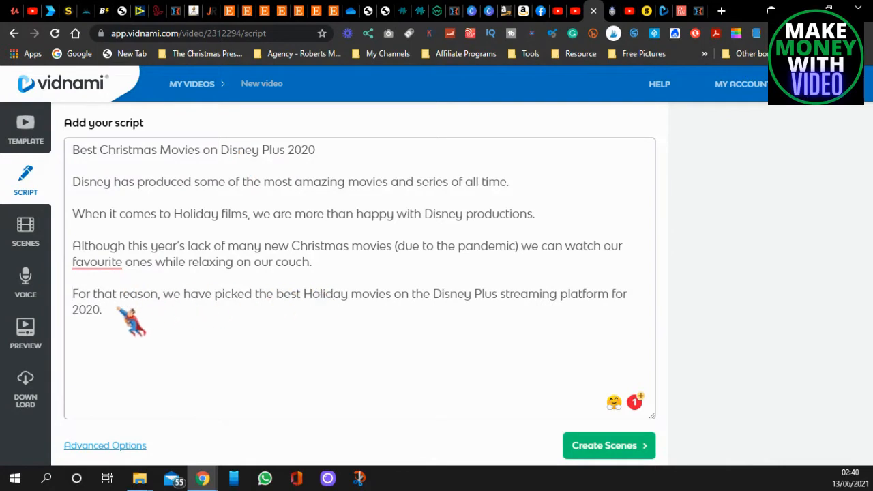
pyautogui.moveTo(382, 316)
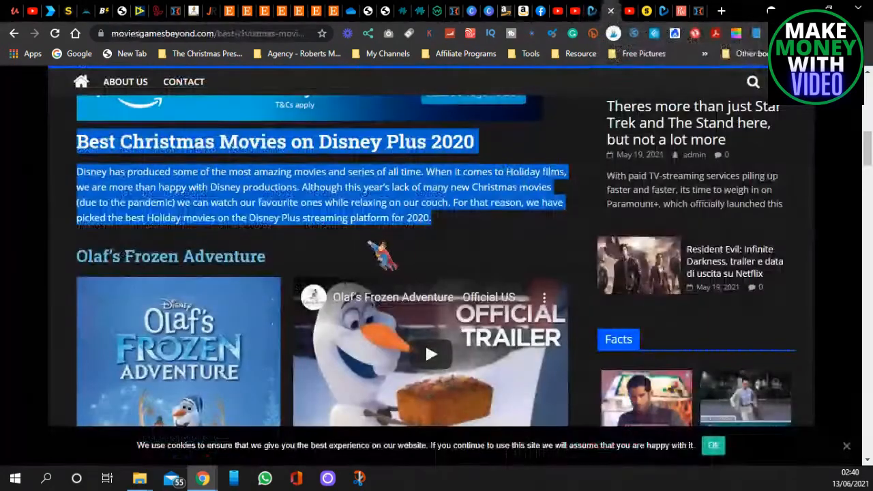
pyautogui.scroll(-3)
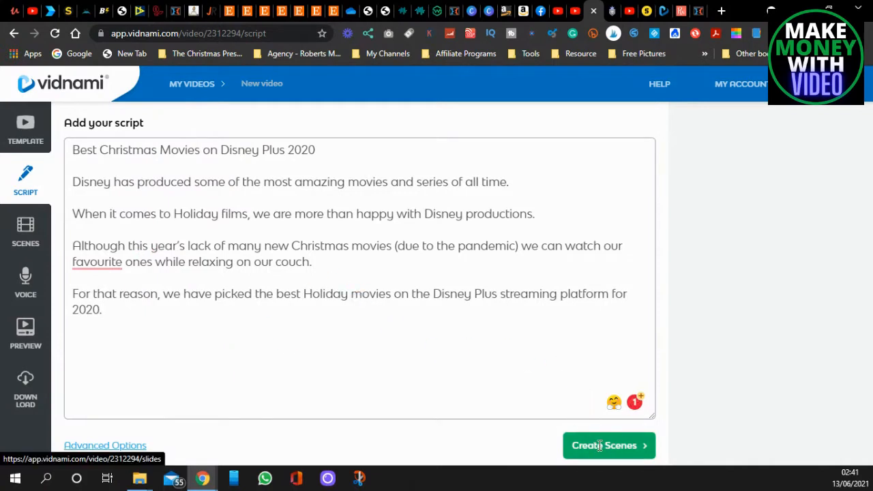
# Generate scenes from the script and apply a 'watch movies' stock clip to the final scene
pyautogui.click(602, 444)
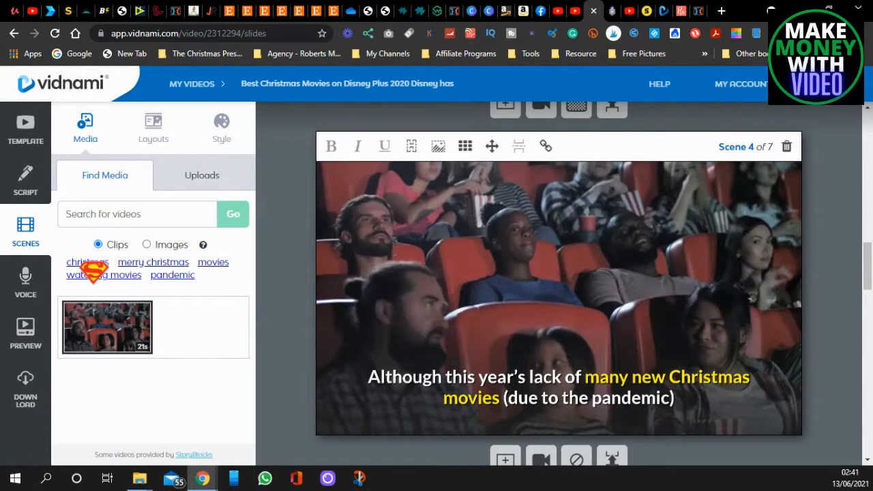
pyautogui.scroll(-3)
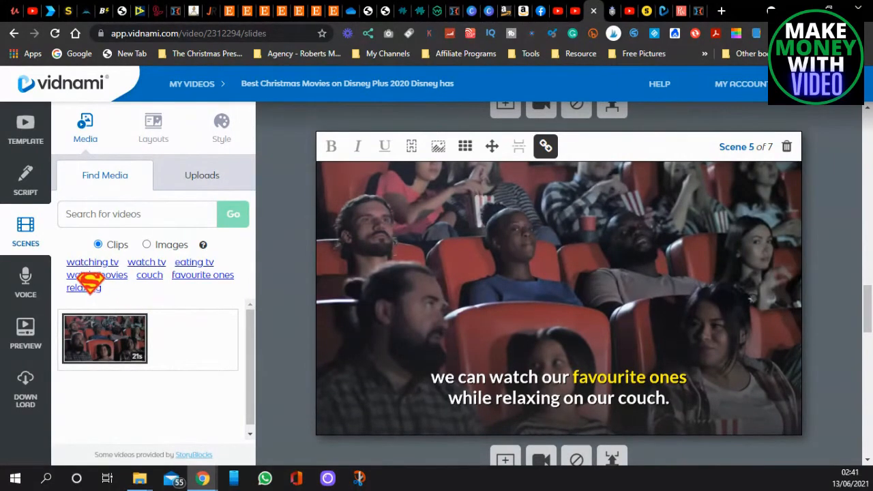
pyautogui.click(96, 274)
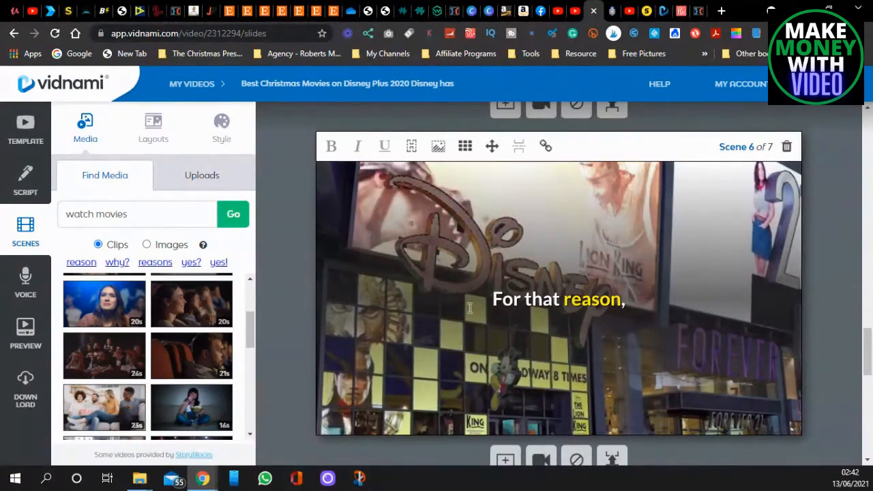
pyautogui.scroll(-3)
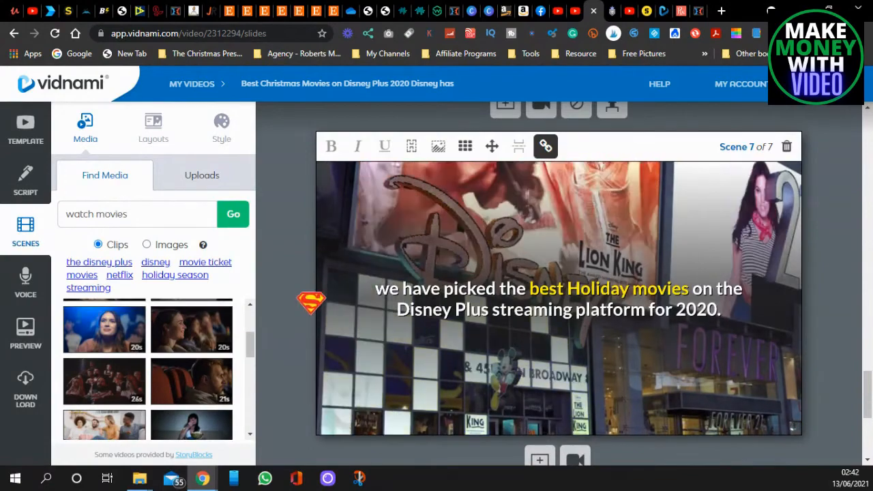
pyautogui.moveTo(184, 286)
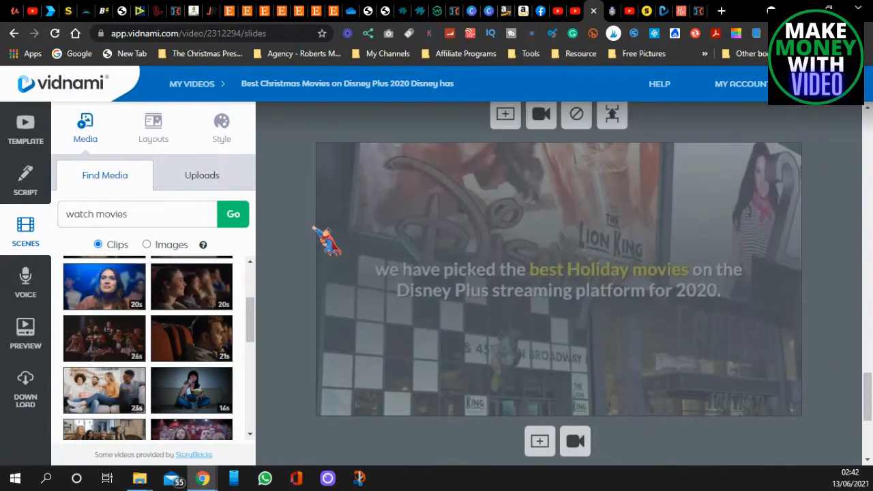
pyautogui.click(558, 279)
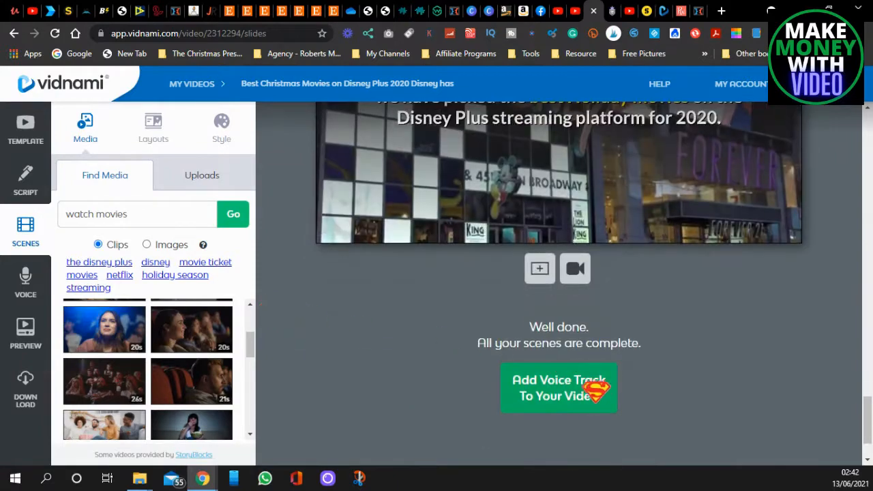
# Add an Auto-voice track narrated by Harry and preview the video
pyautogui.click(558, 387)
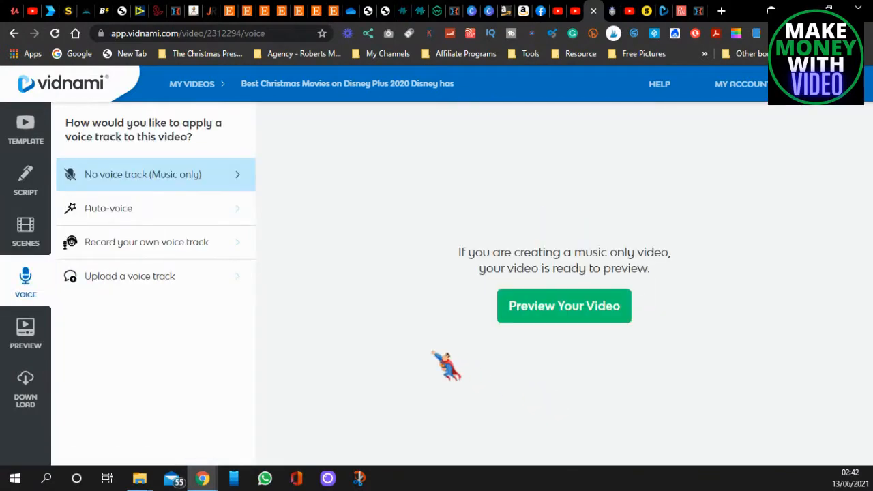
pyautogui.moveTo(136, 208)
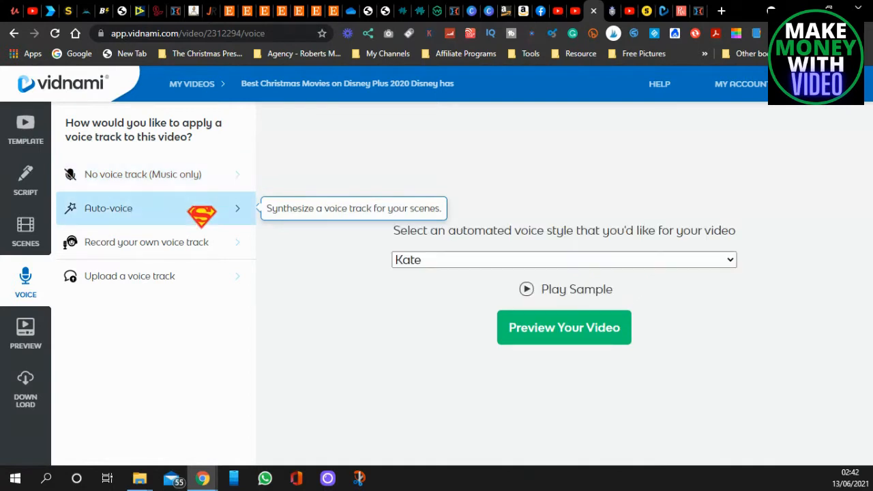
pyautogui.click(565, 259)
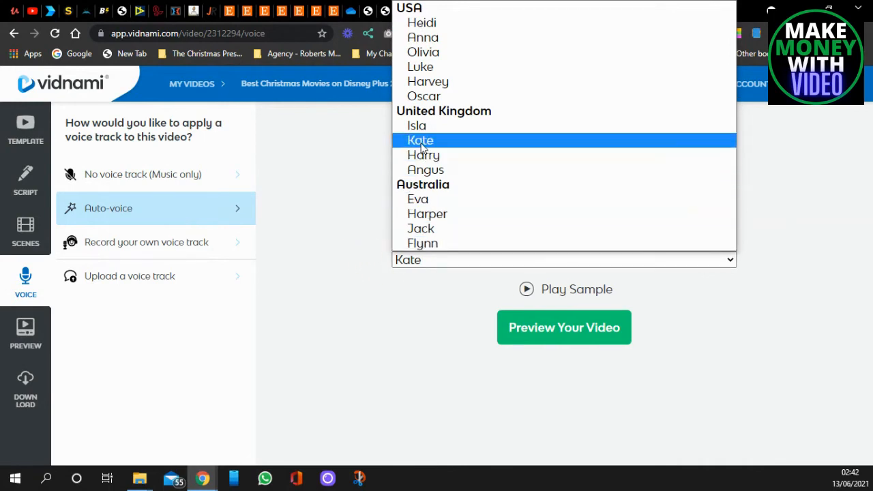
pyautogui.moveTo(404, 152)
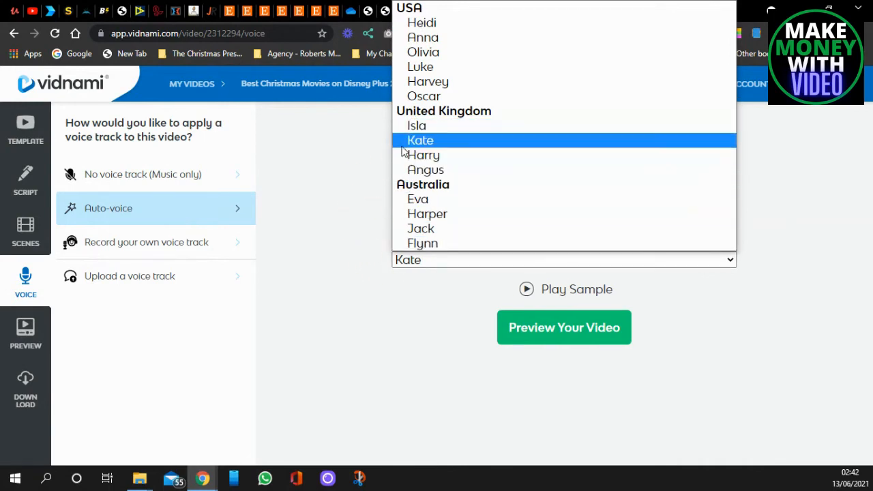
pyautogui.click(422, 156)
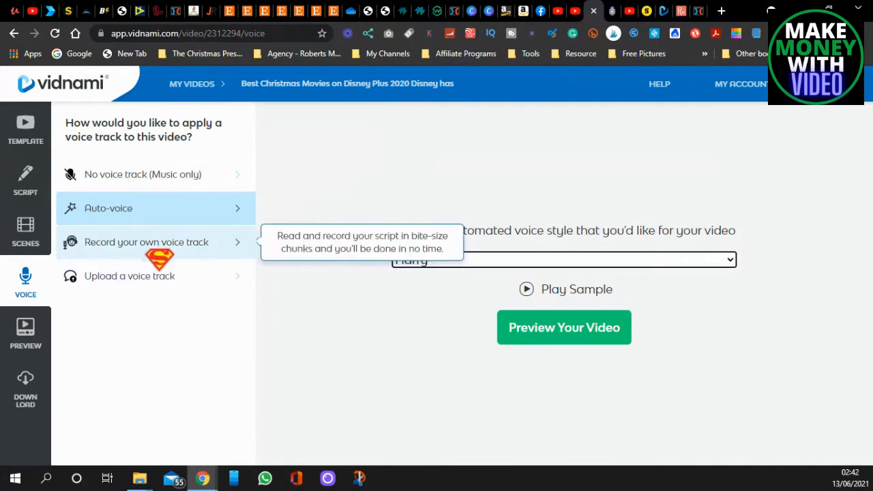
pyautogui.moveTo(215, 258)
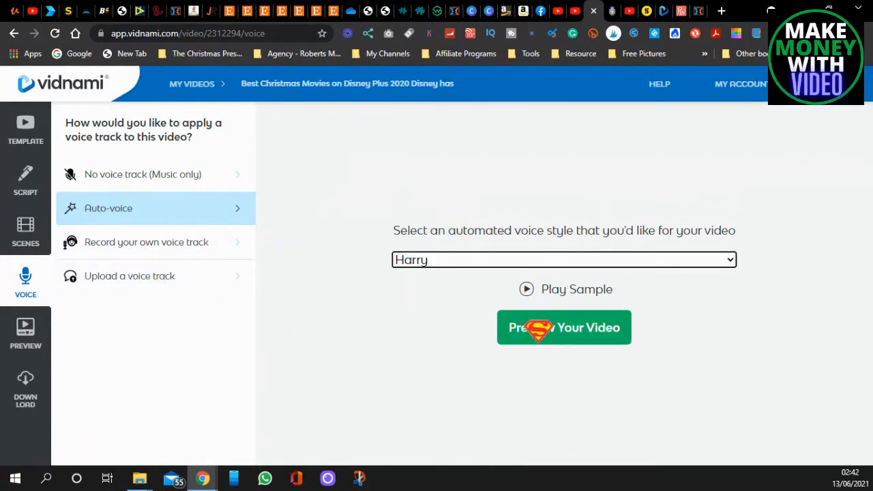
pyautogui.click(564, 327)
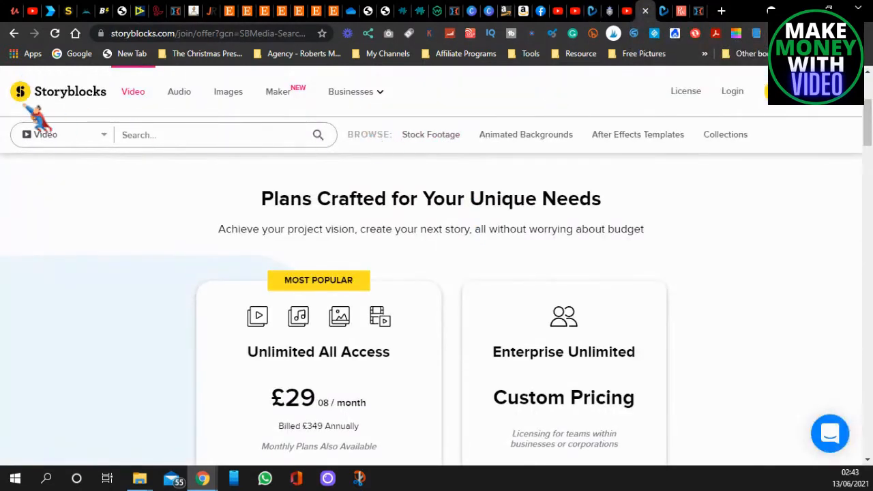
pyautogui.scroll(-3)
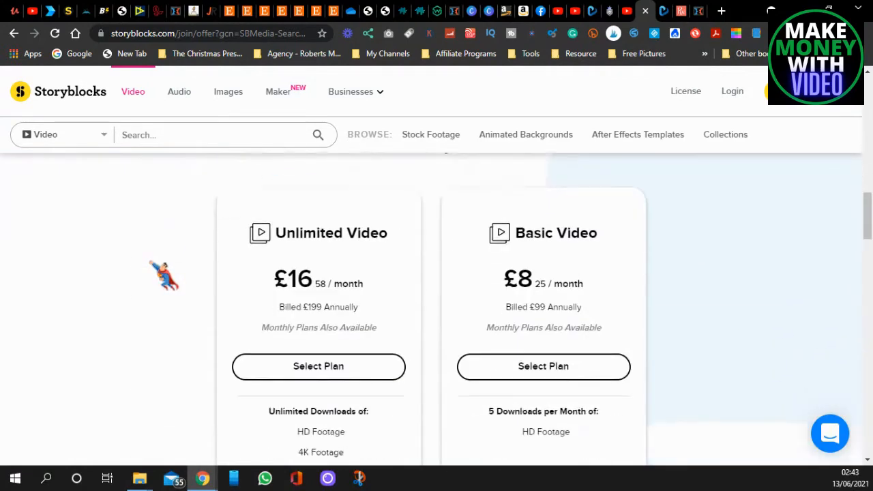
pyautogui.scroll(-3)
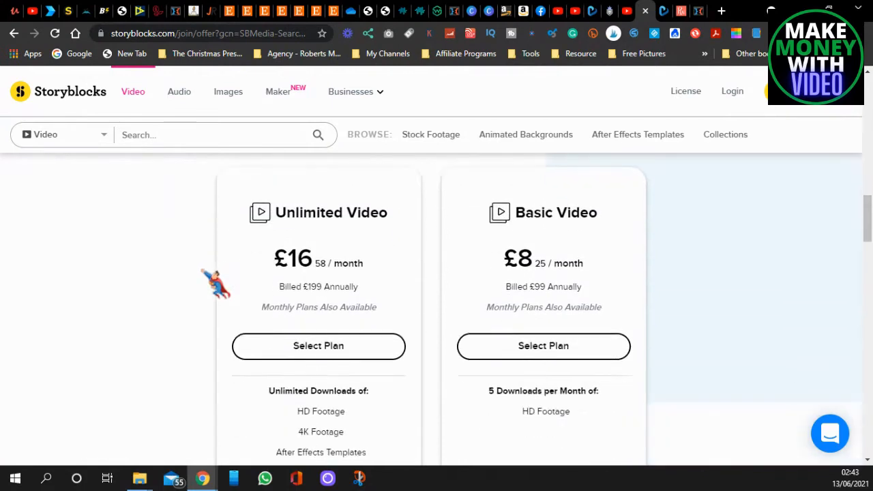
pyautogui.scroll(-3)
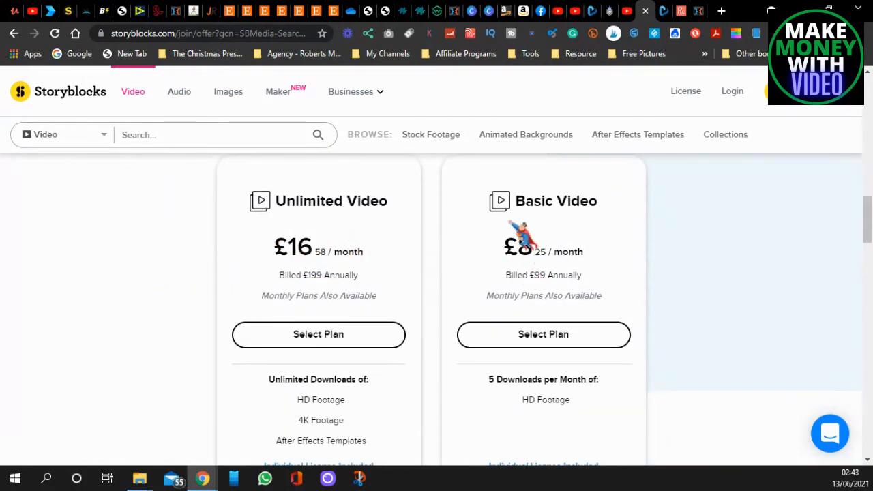
pyautogui.moveTo(143, 293)
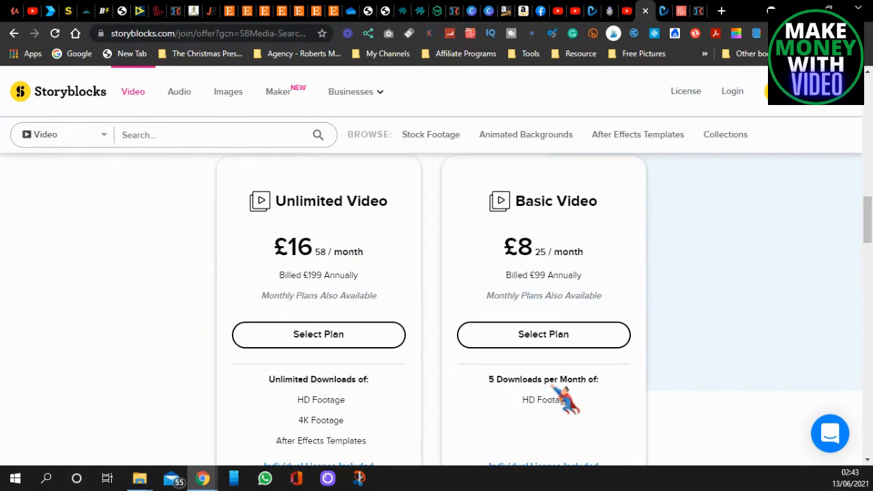
pyautogui.scroll(-3)
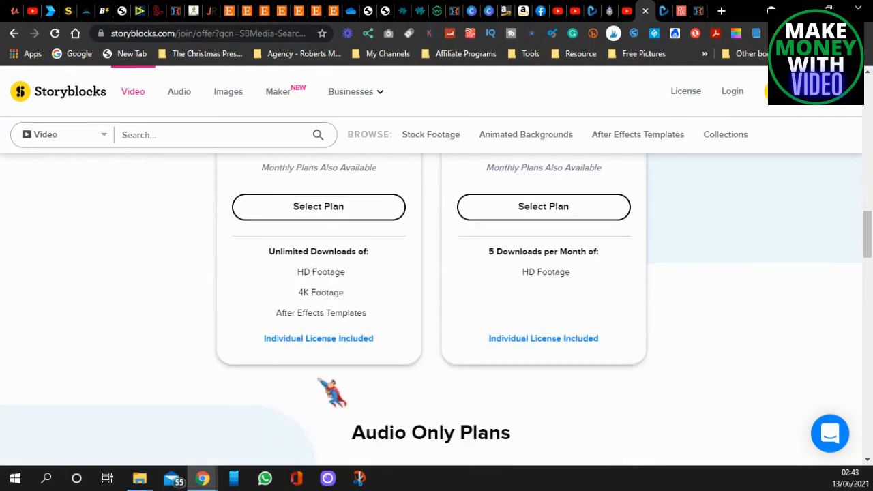
pyautogui.scroll(3)
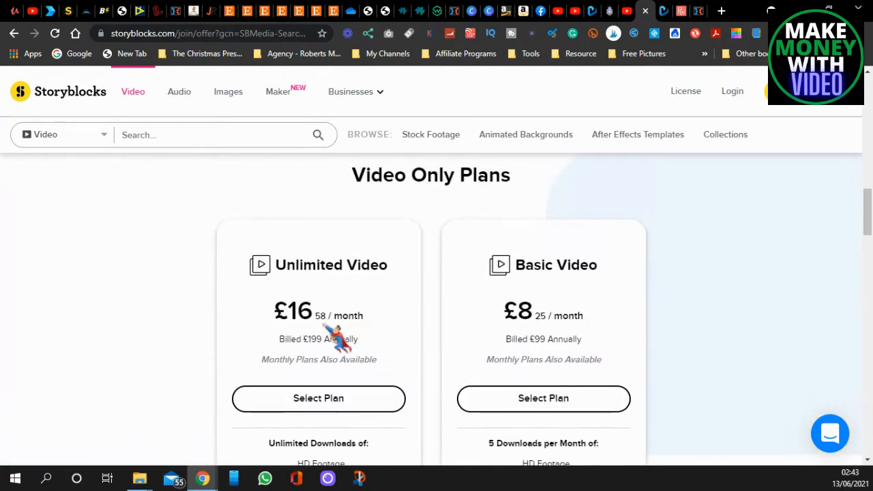
pyautogui.scroll(-3)
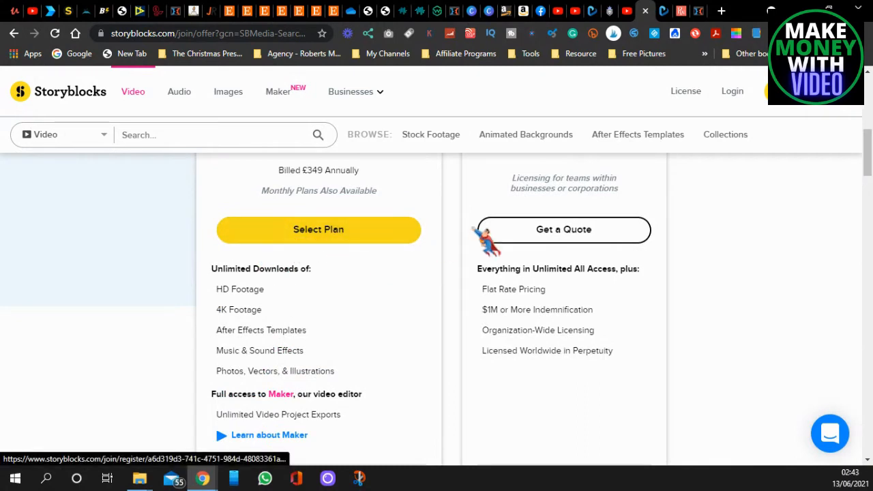
pyautogui.moveTo(663, 11)
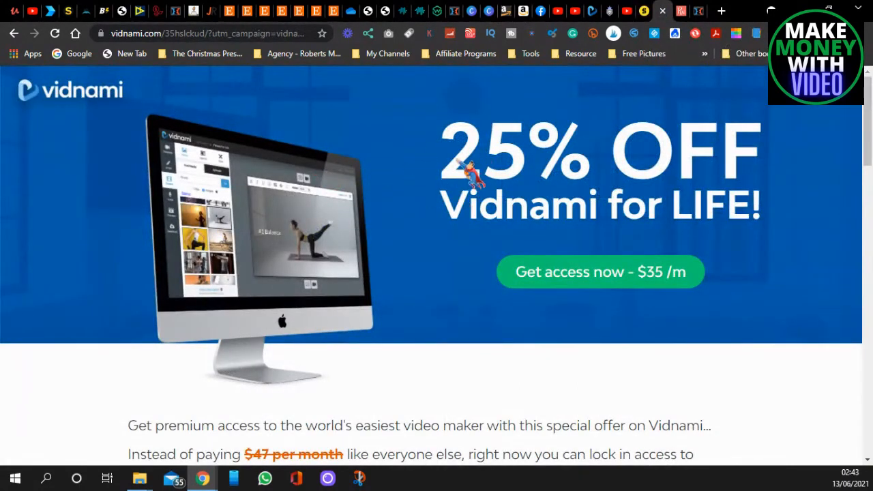
# Scroll the 25% off Vidnami for Life offer through its Storyblocks libraries and bonus cheat sheets
pyautogui.scroll(-3)
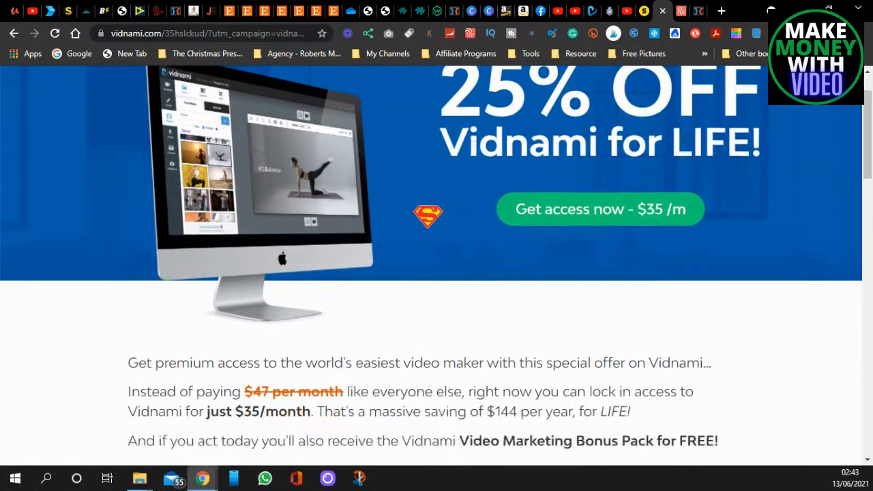
pyautogui.scroll(-3)
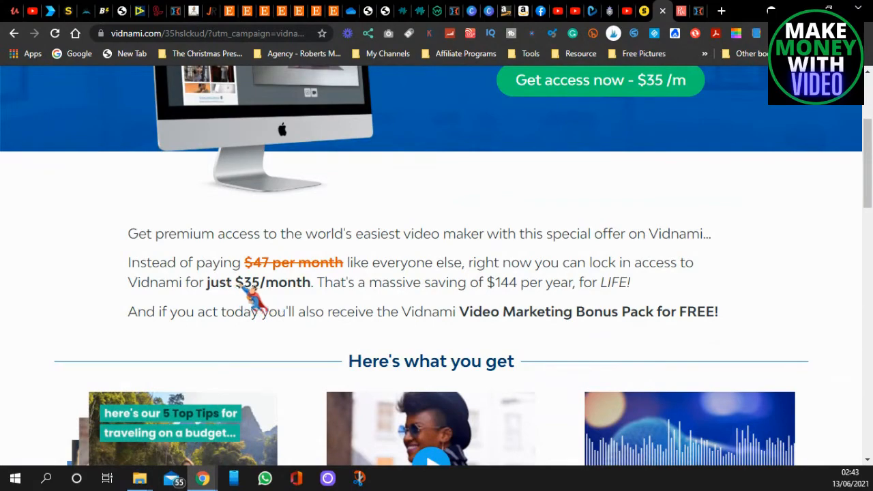
pyautogui.moveTo(603, 307)
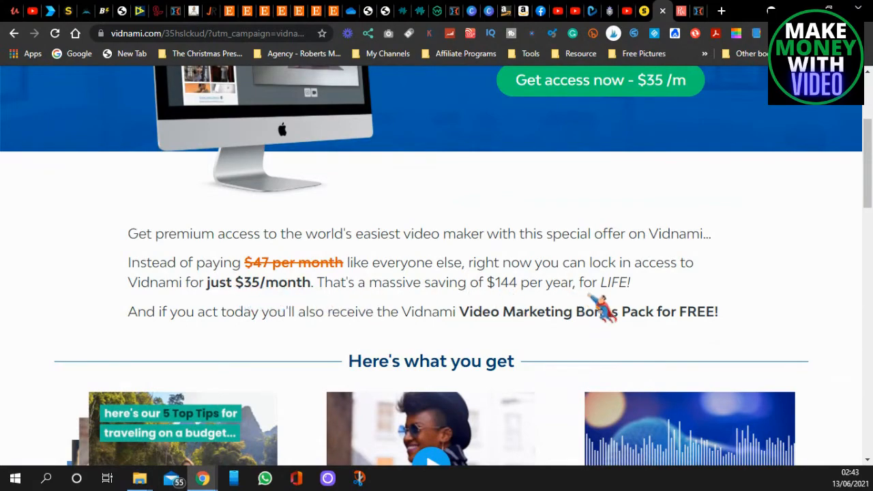
pyautogui.scroll(-3)
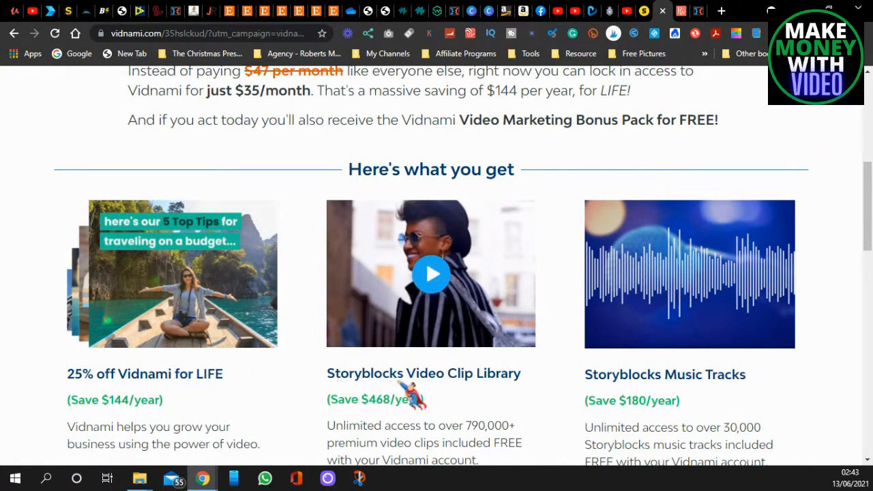
pyautogui.moveTo(611, 398)
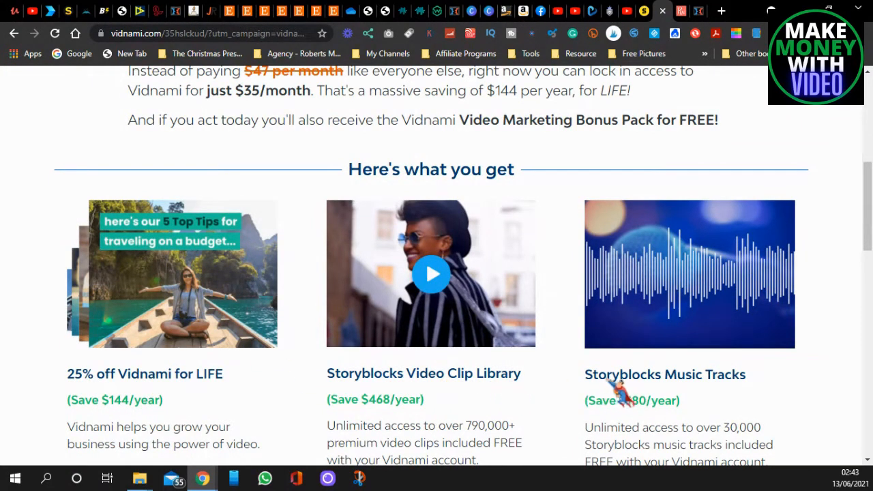
pyautogui.moveTo(379, 423)
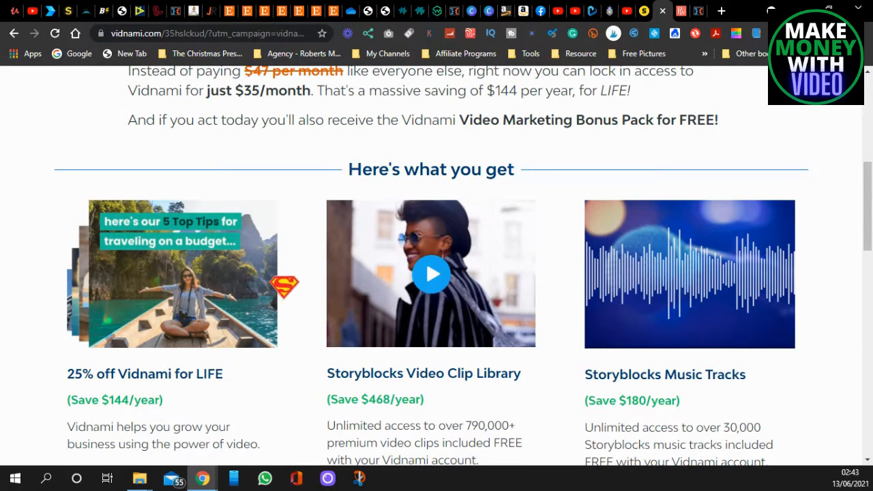
pyautogui.scroll(-3)
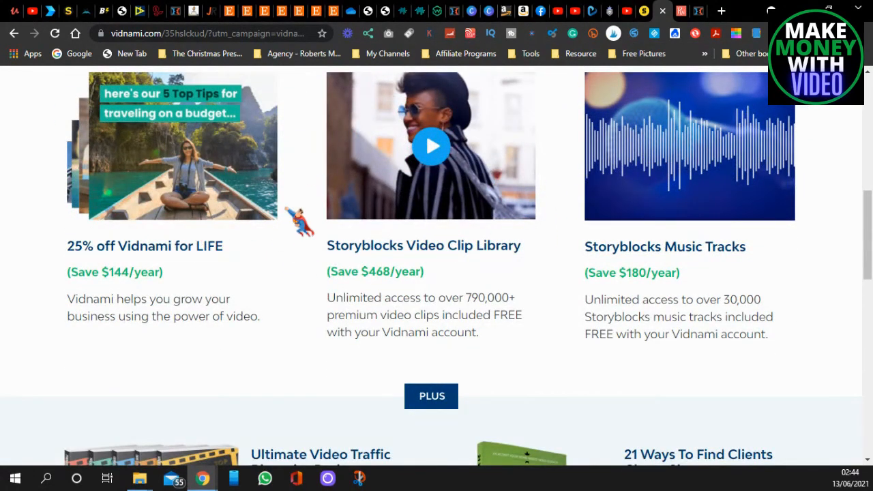
pyautogui.scroll(-3)
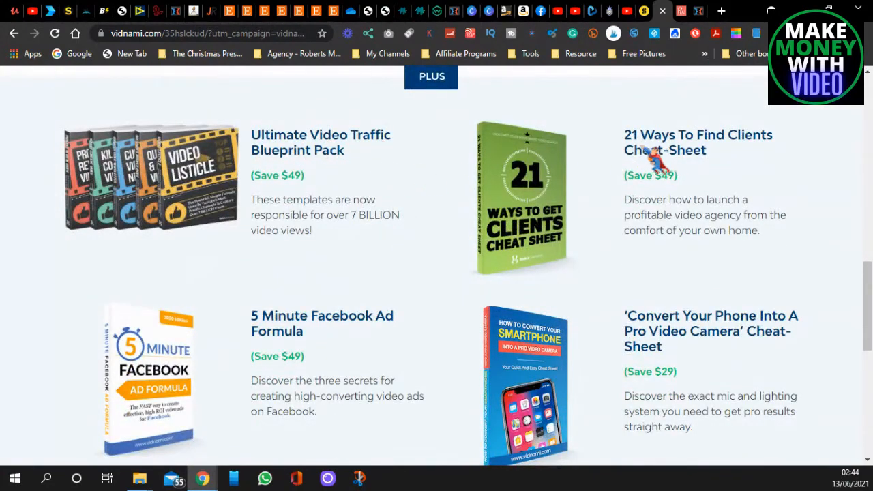
pyautogui.moveTo(272, 339)
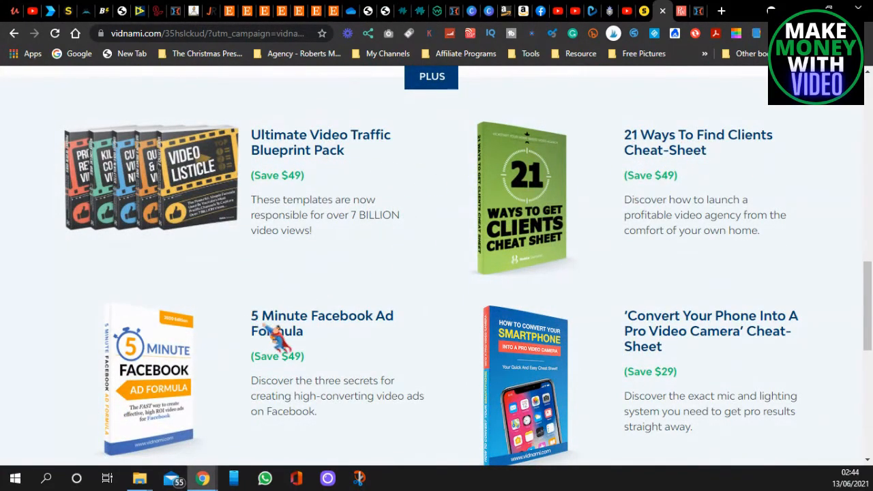
pyautogui.moveTo(719, 341)
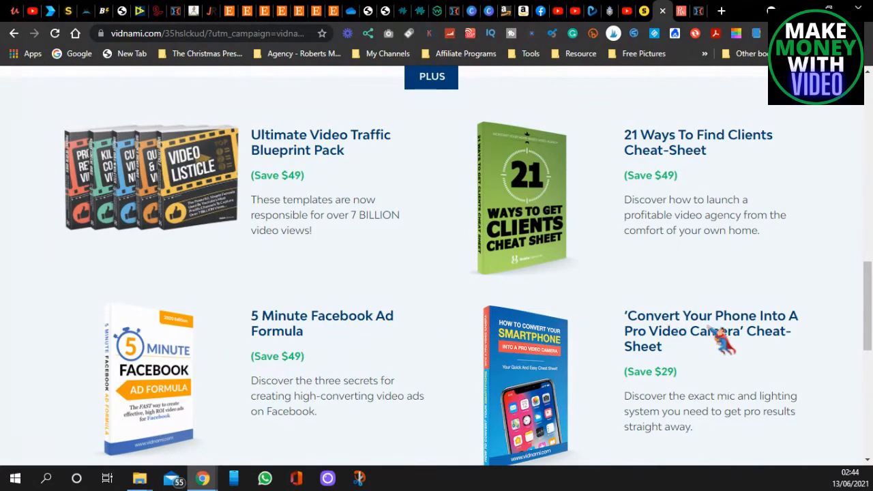
pyautogui.scroll(-3)
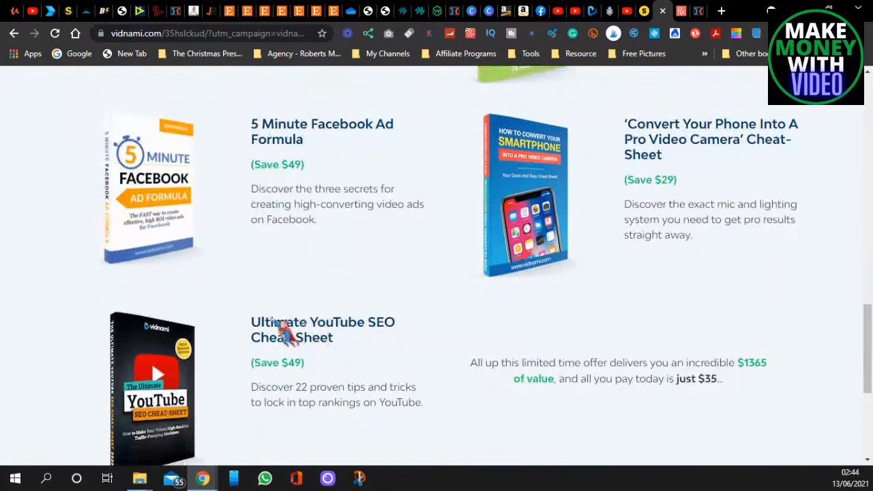
pyautogui.moveTo(327, 361)
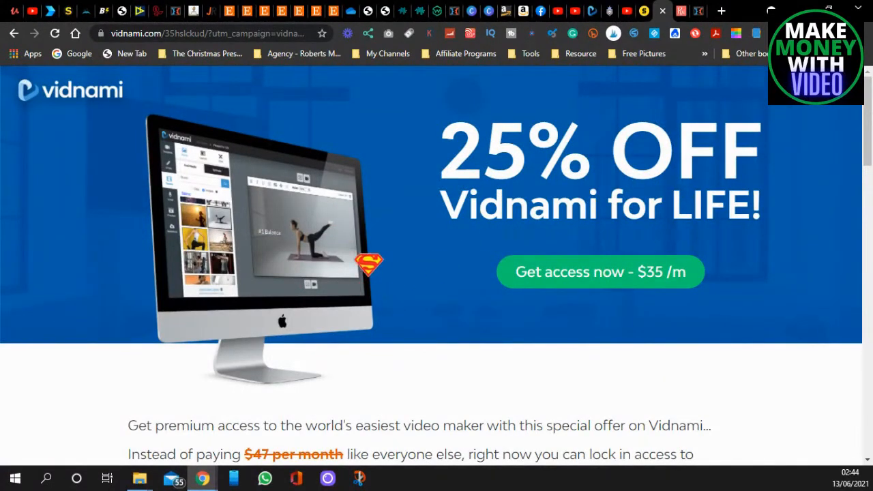
pyautogui.moveTo(586, 33)
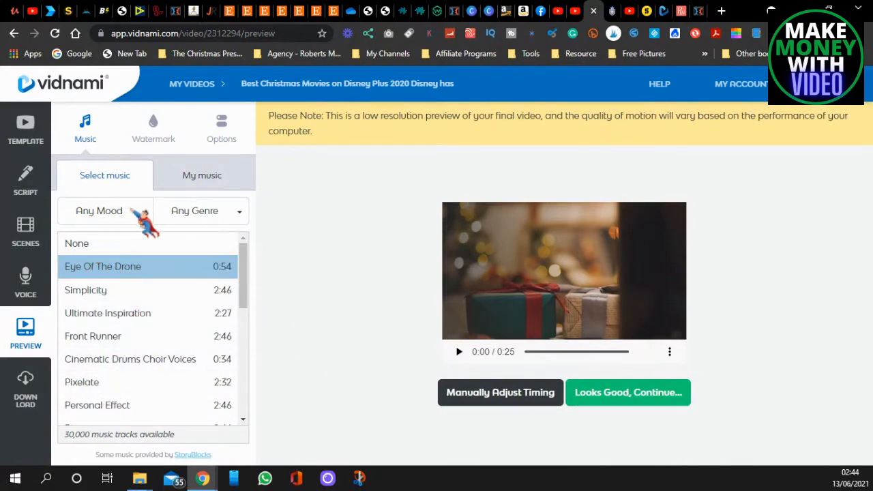
# Keep Eye Of The Drone as the music and continue to the Download step
pyautogui.click(103, 266)
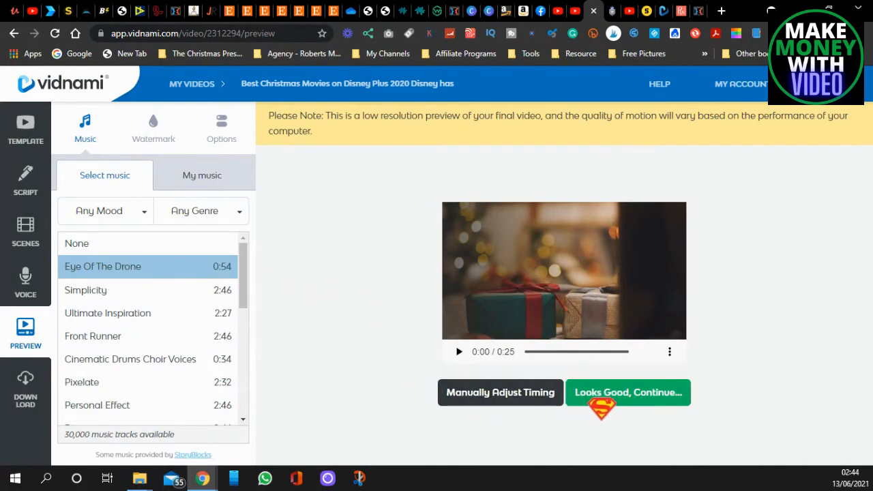
pyautogui.click(627, 392)
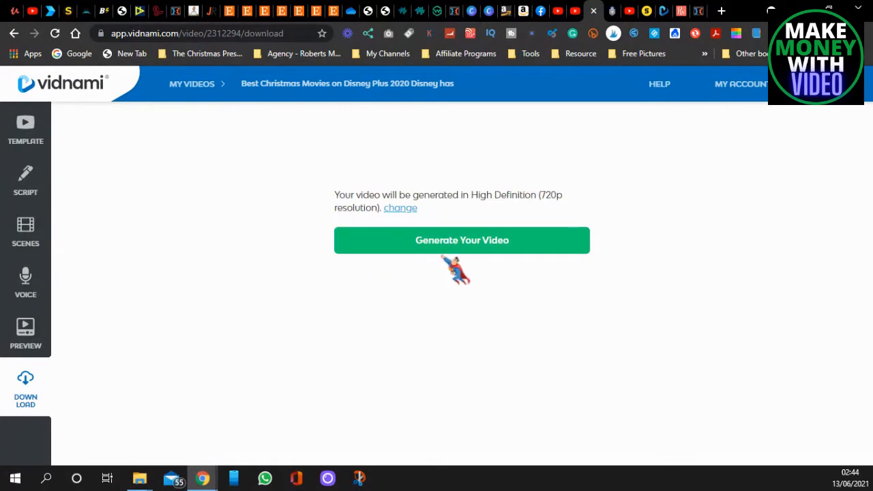
# Start generating the video in 720p HD, then return to the YouTube channel
pyautogui.click(461, 240)
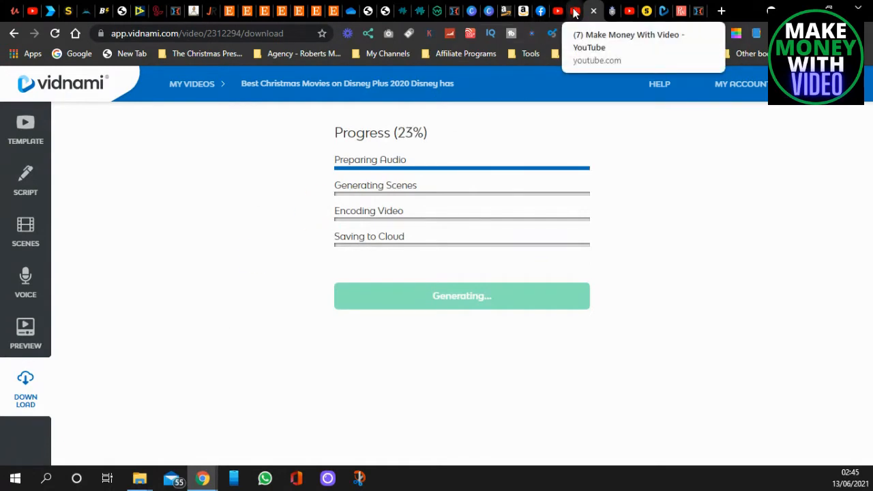
pyautogui.click(575, 11)
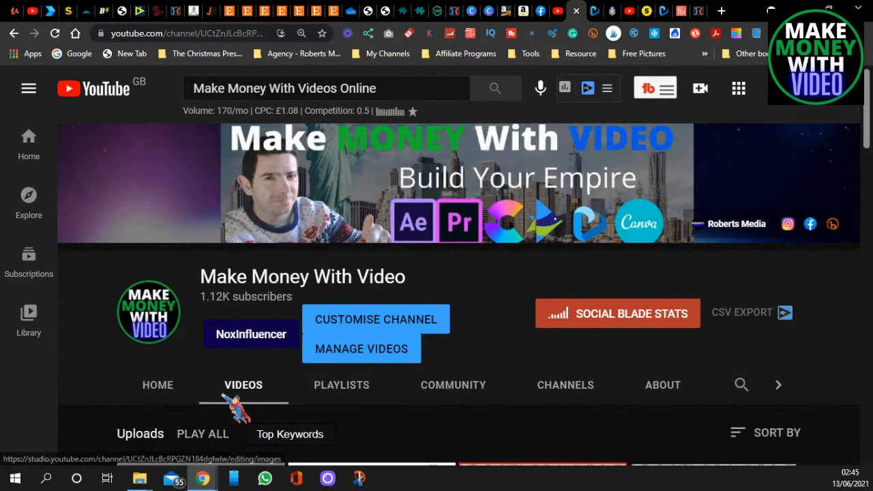
pyautogui.moveTo(723, 189)
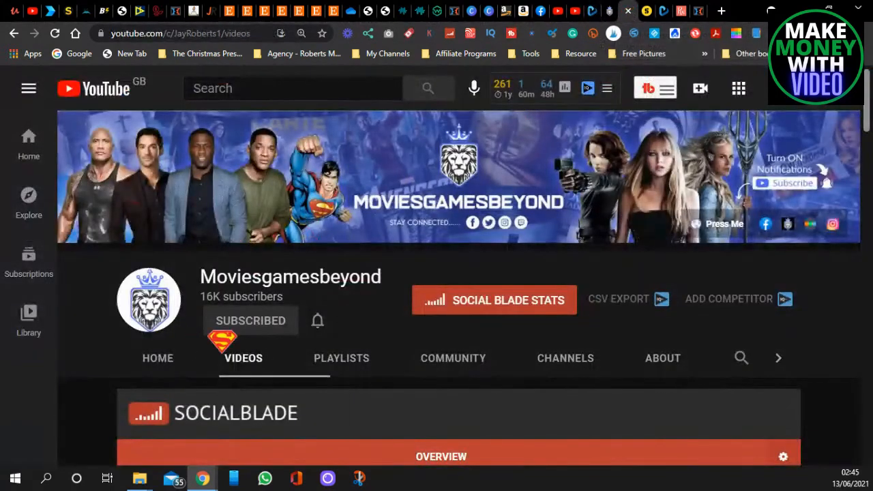
# Browse the Moviesgamesbeyond channel home page and page to the next Movie News videos
pyautogui.click(158, 358)
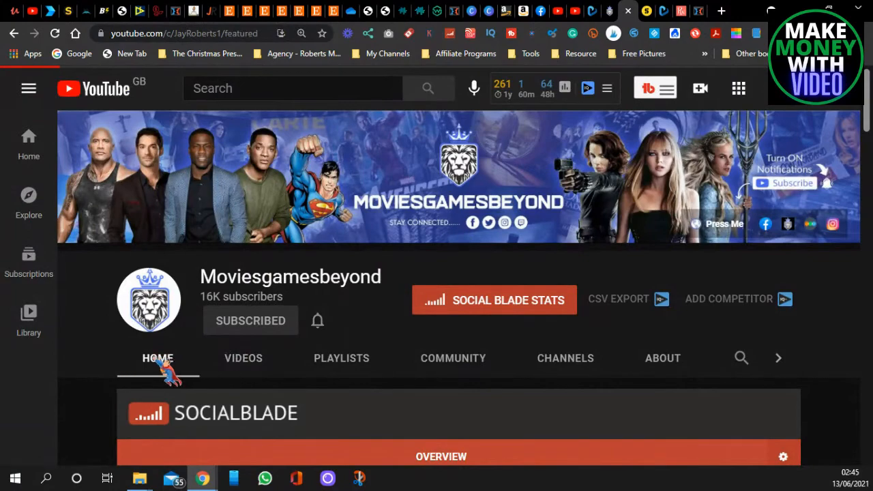
pyautogui.scroll(-3)
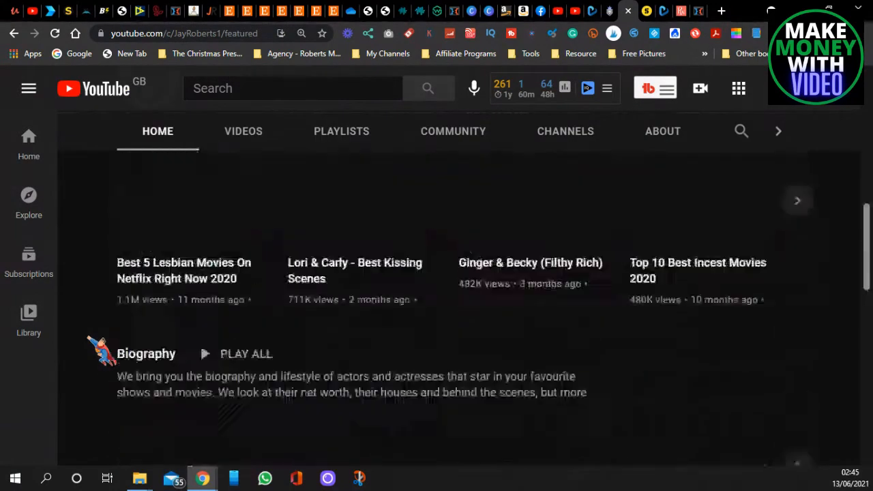
pyautogui.scroll(-3)
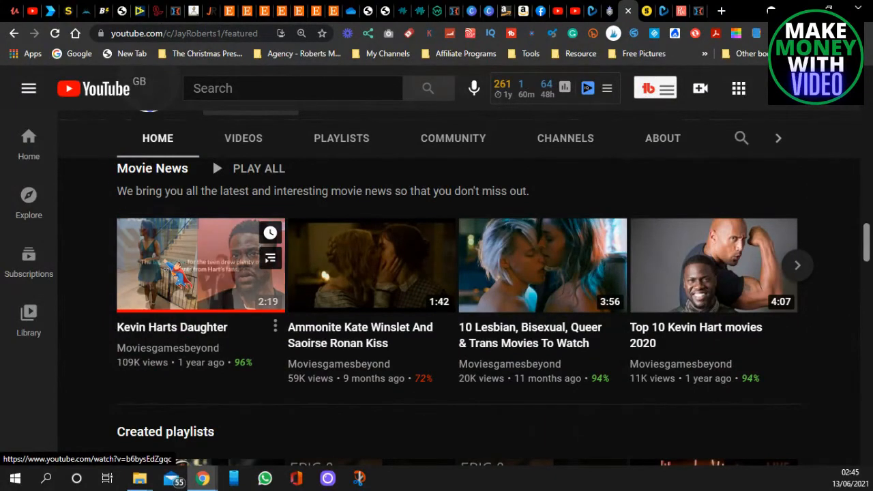
pyautogui.moveTo(199, 265)
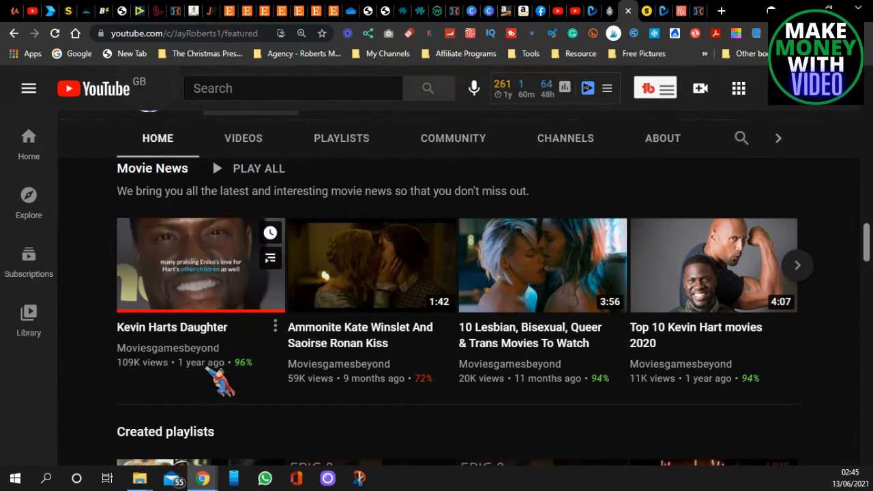
pyautogui.moveTo(320, 398)
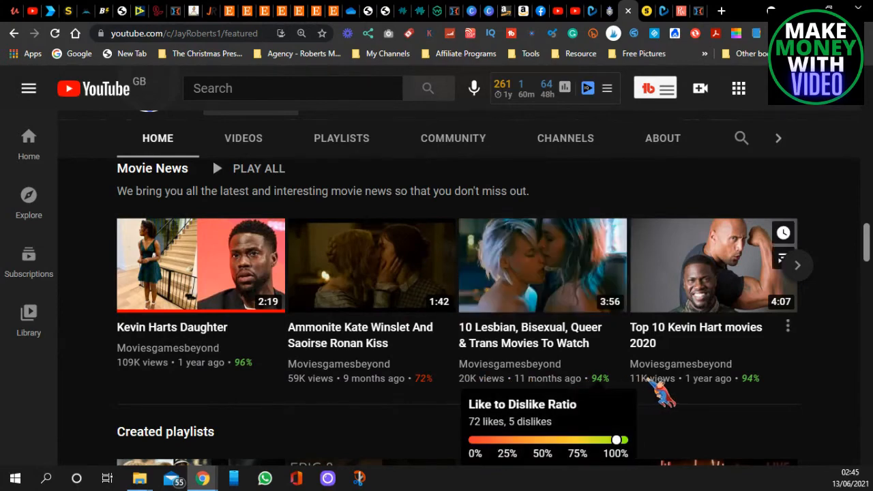
pyautogui.click(797, 265)
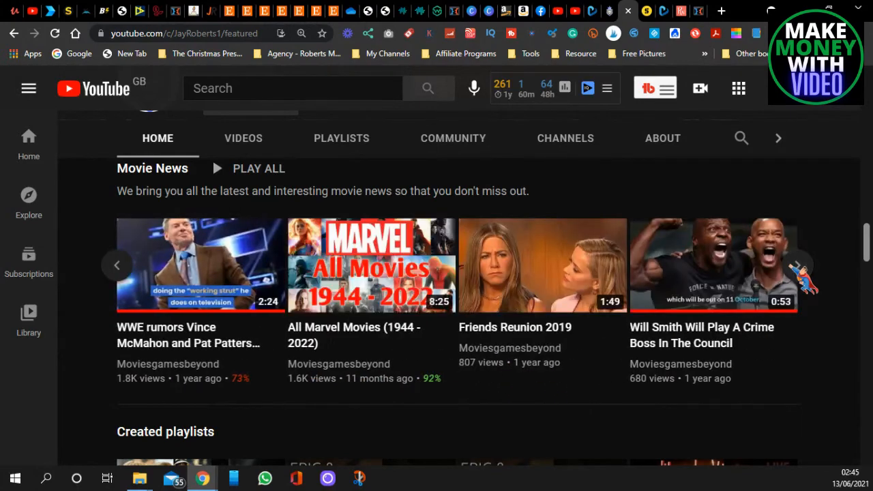
pyautogui.scroll(-3)
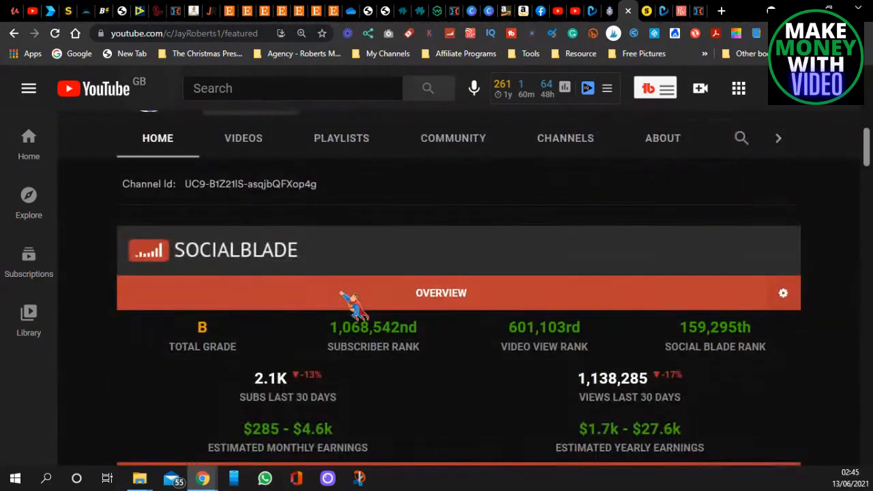
pyautogui.scroll(-3)
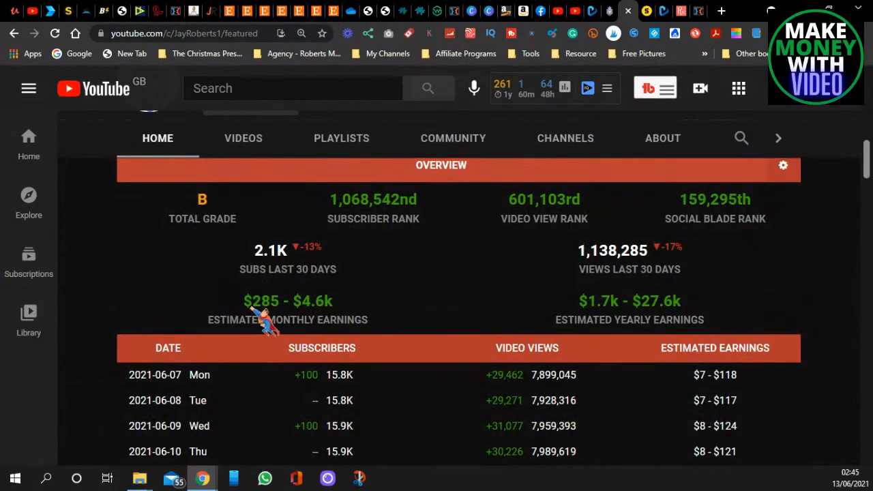
pyautogui.moveTo(320, 321)
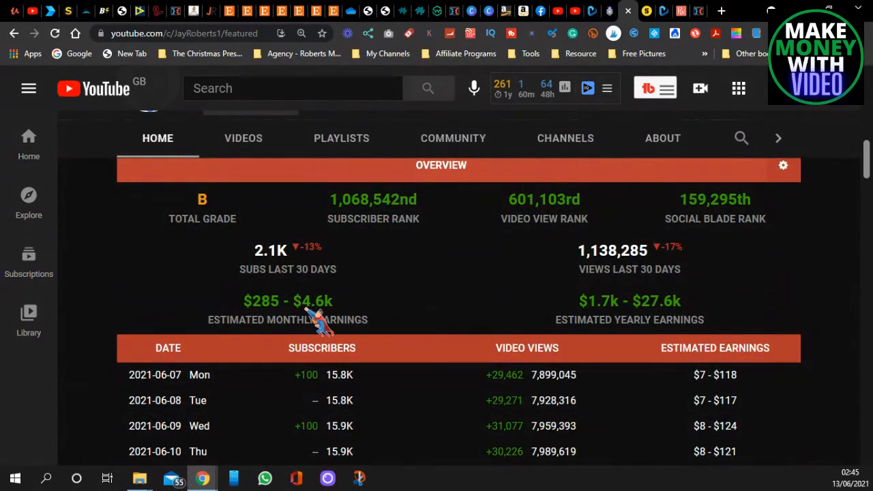
pyautogui.moveTo(159, 307)
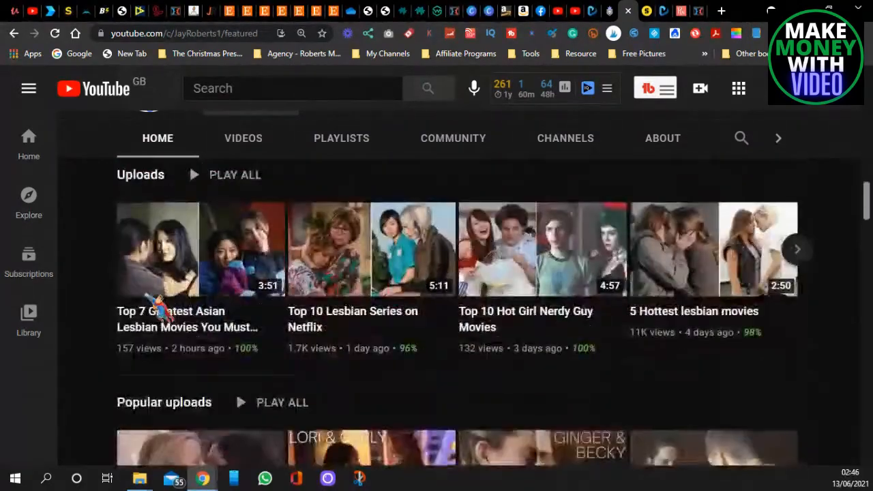
pyautogui.scroll(-3)
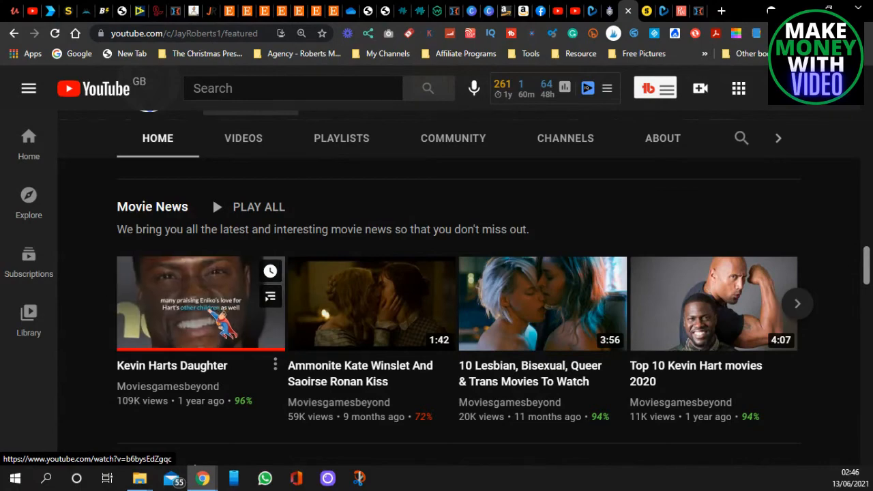
pyautogui.scroll(-3)
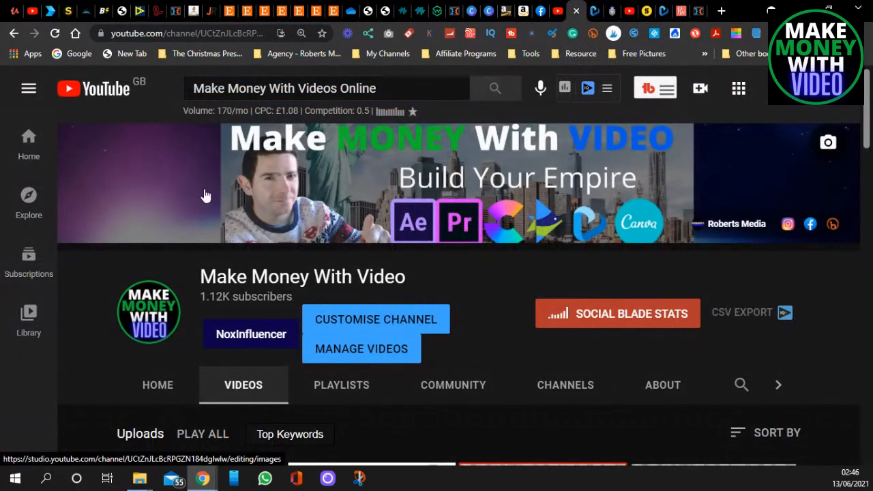
pyautogui.moveTo(164, 194)
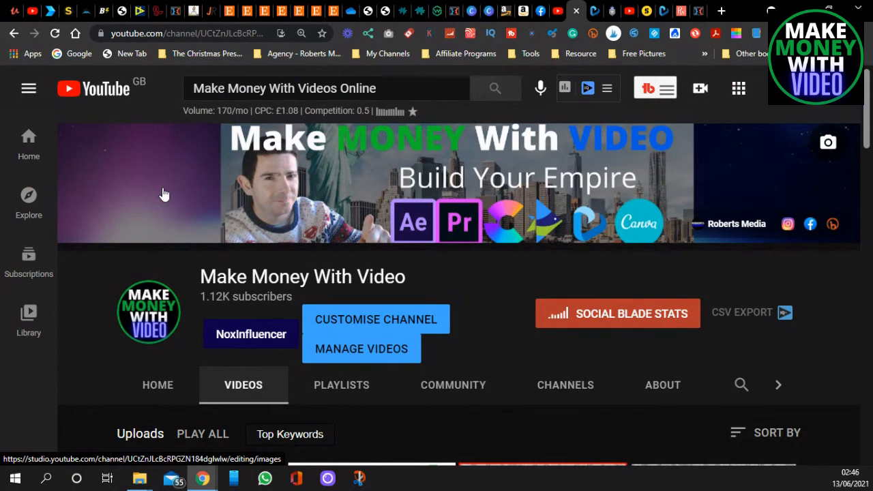
pyautogui.moveTo(281, 195)
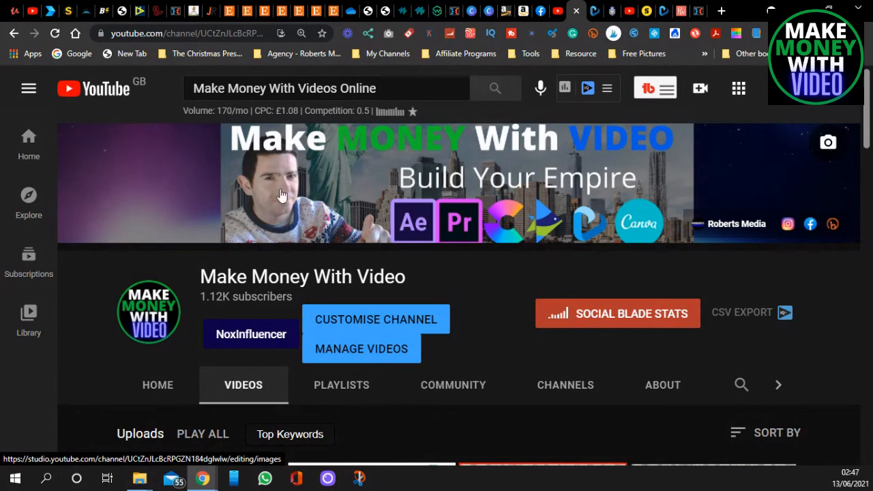
pyautogui.moveTo(199, 237)
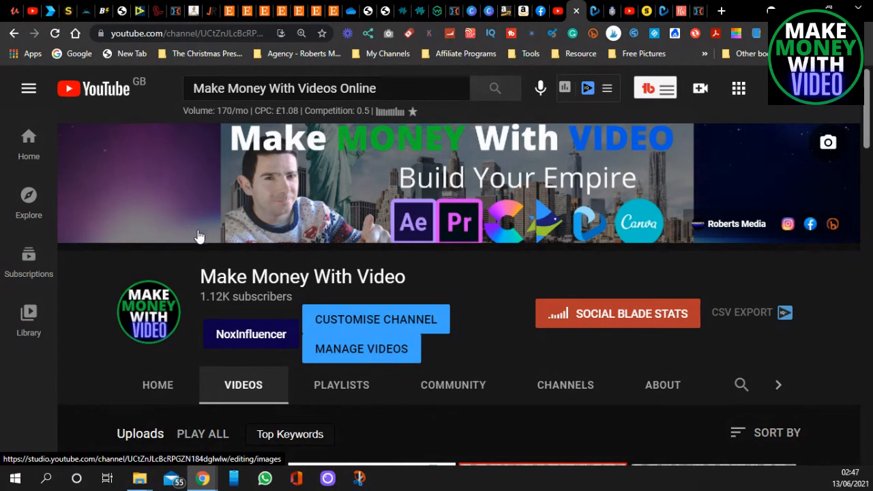
pyautogui.moveTo(161, 210)
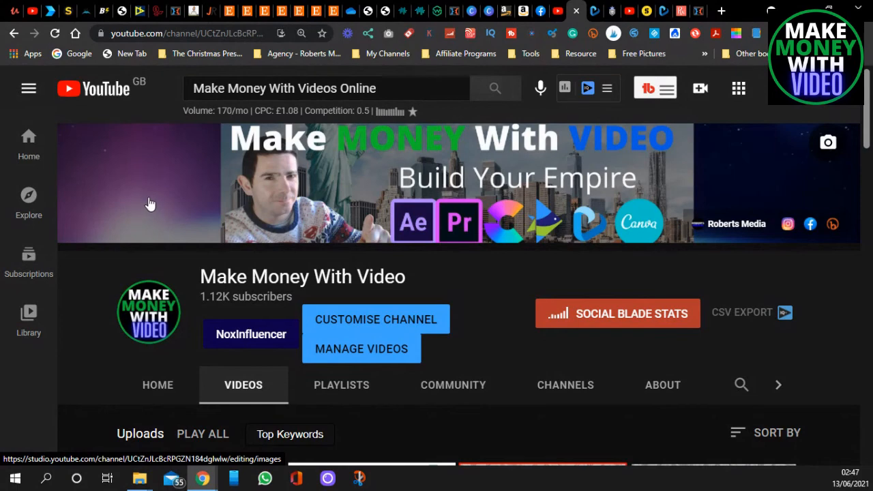
pyautogui.moveTo(156, 210)
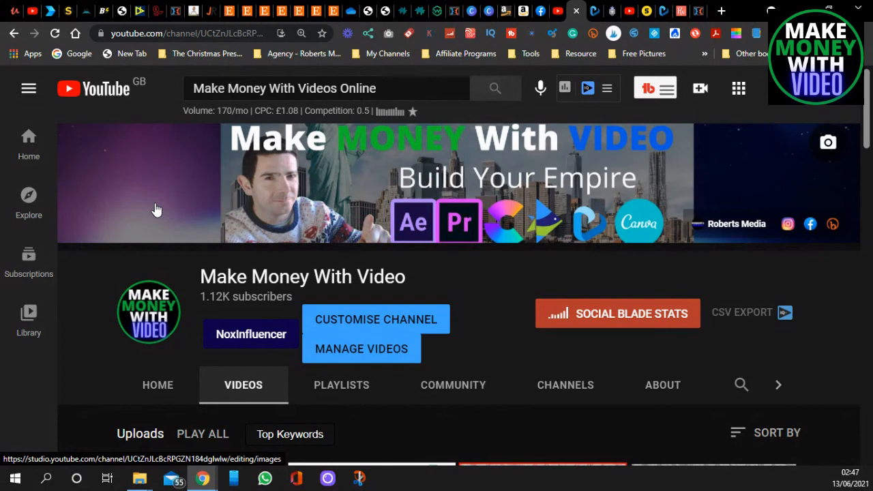
pyautogui.moveTo(231, 189)
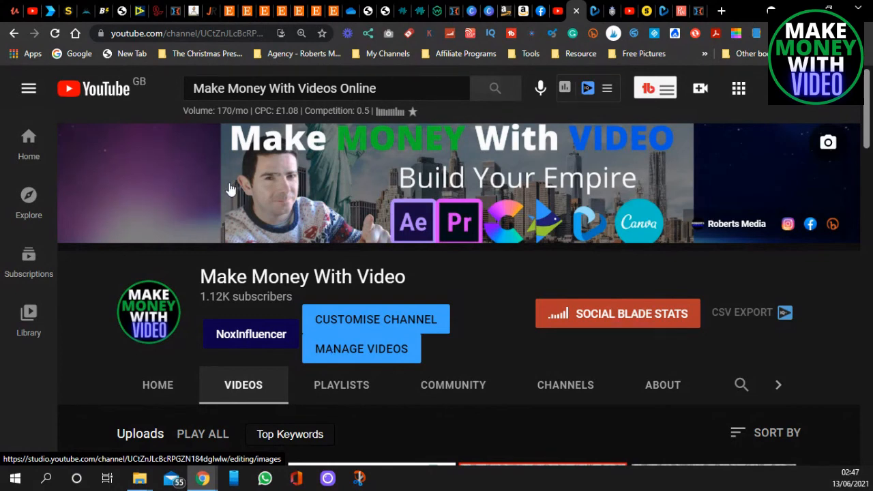